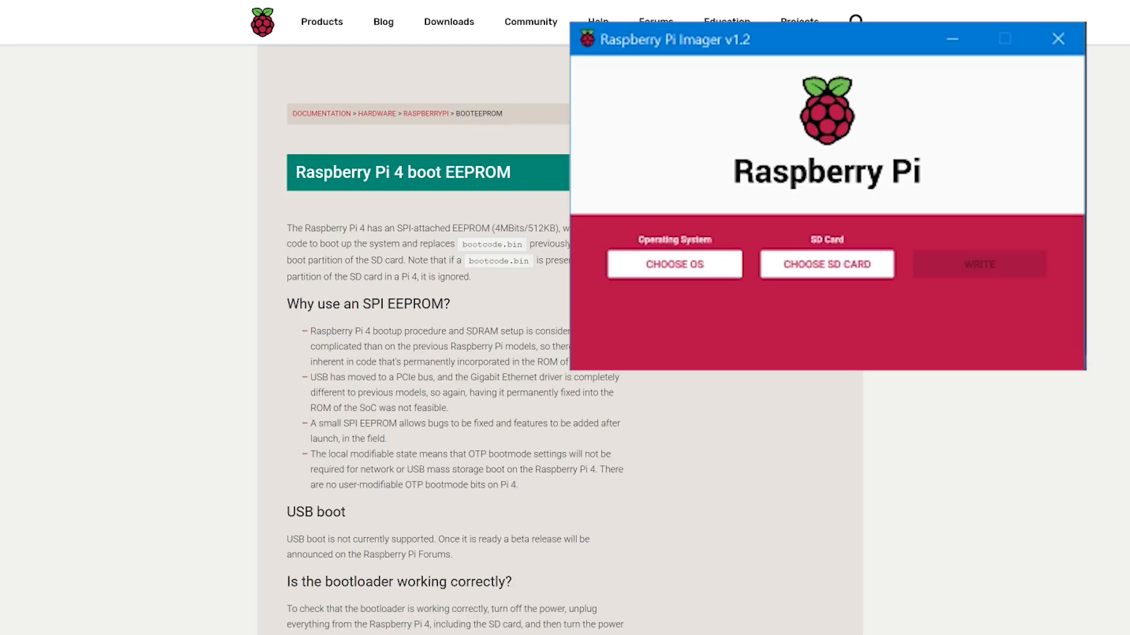
- Select Raspberry Pi OS Lite (32-bit) and the 7.9 GB USB mass-storage device as the write target
left_click(674, 263)
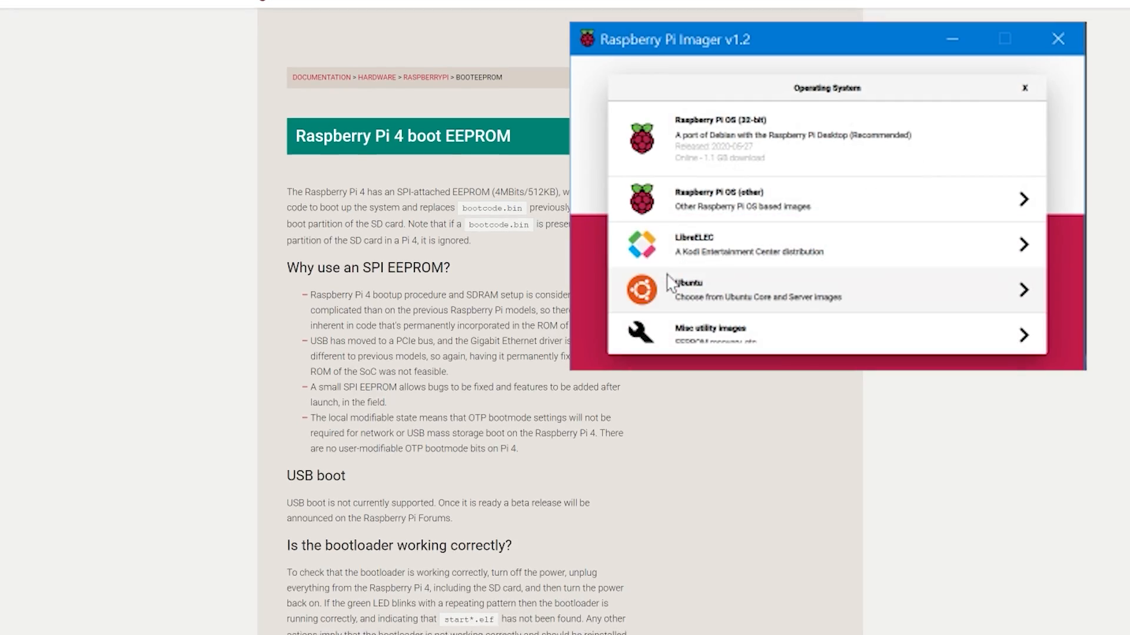
left_click(765, 199)
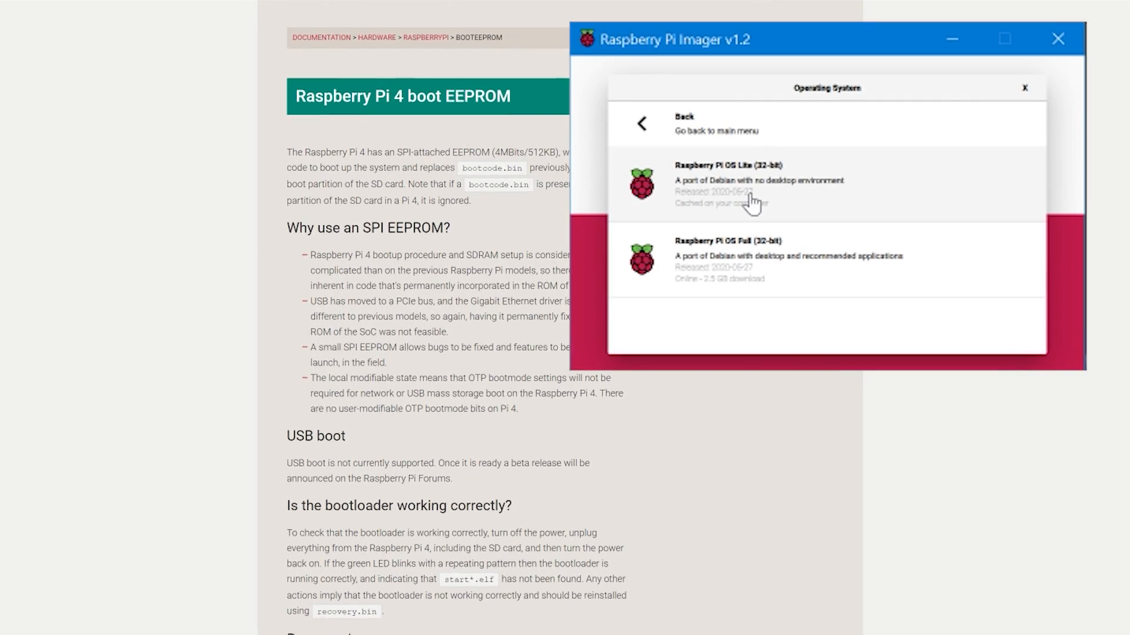
scroll("down", 3)
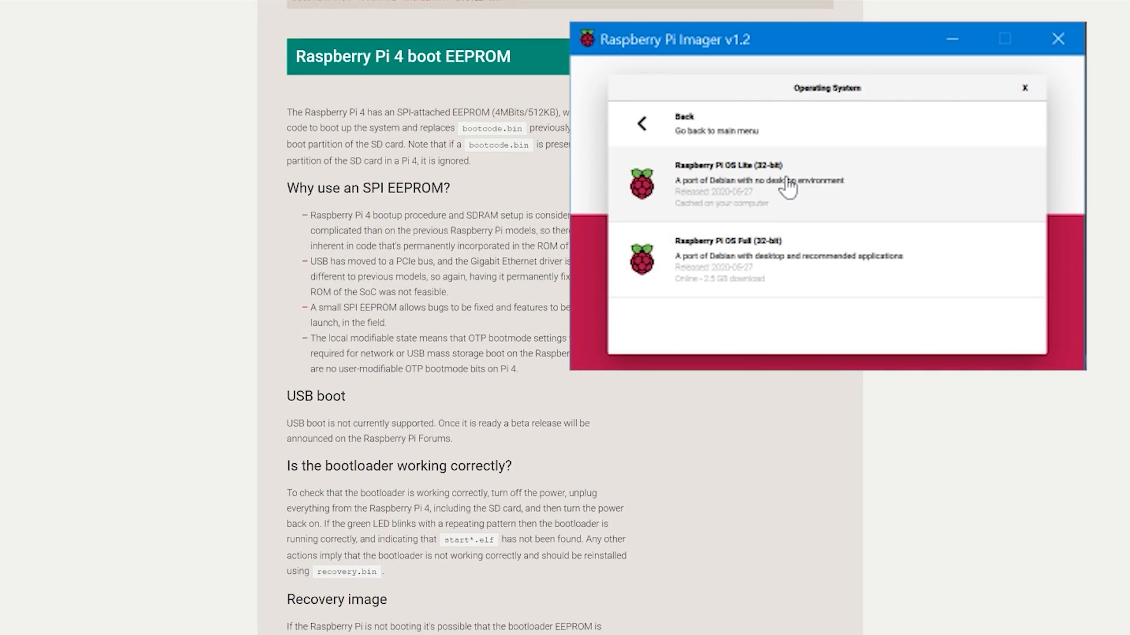
left_click(785, 181)
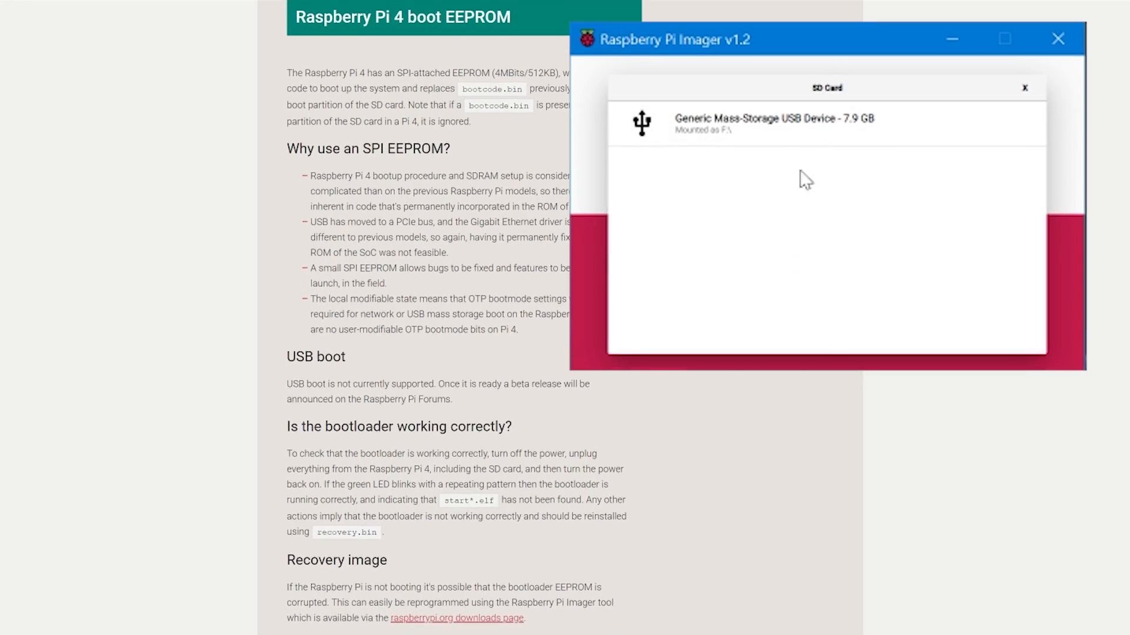
left_click(774, 120)
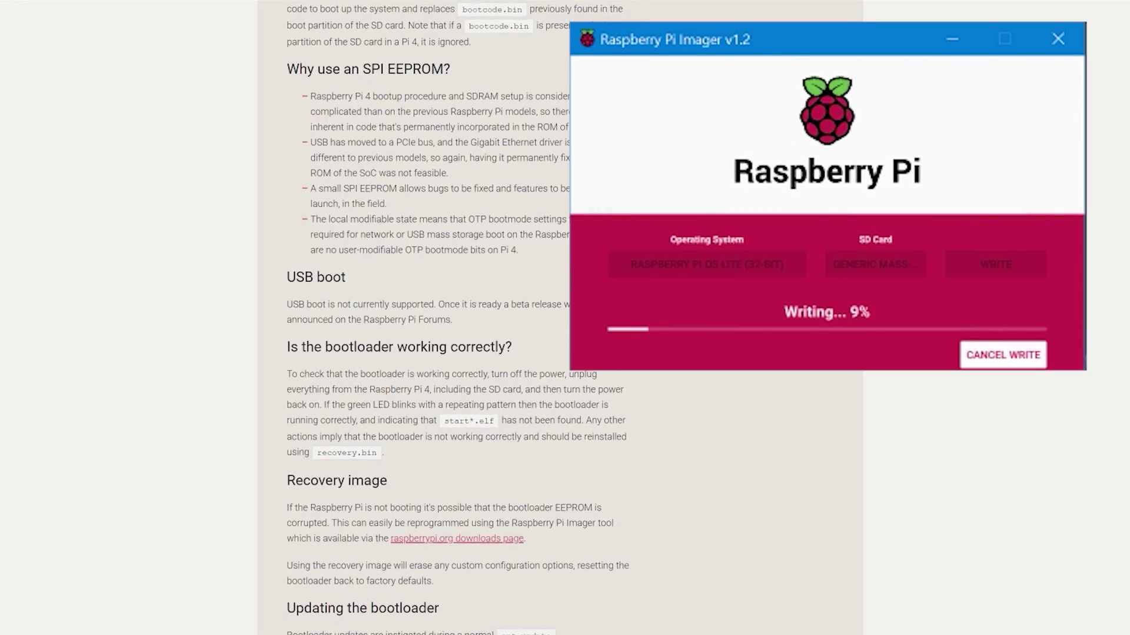
scroll("down", 3)
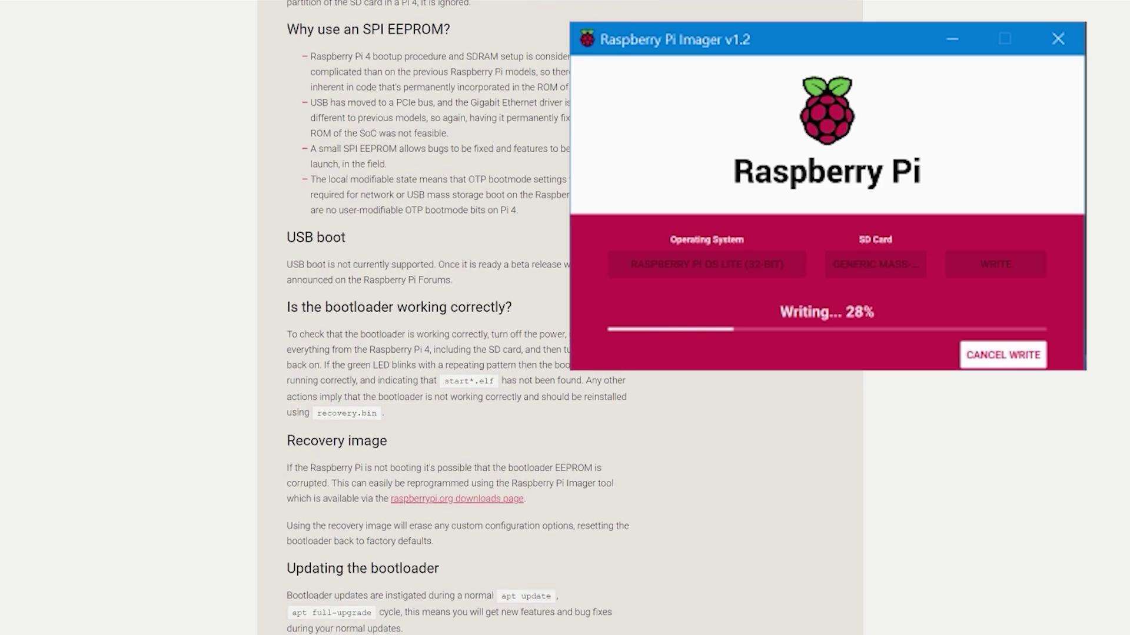
scroll("down", 3)
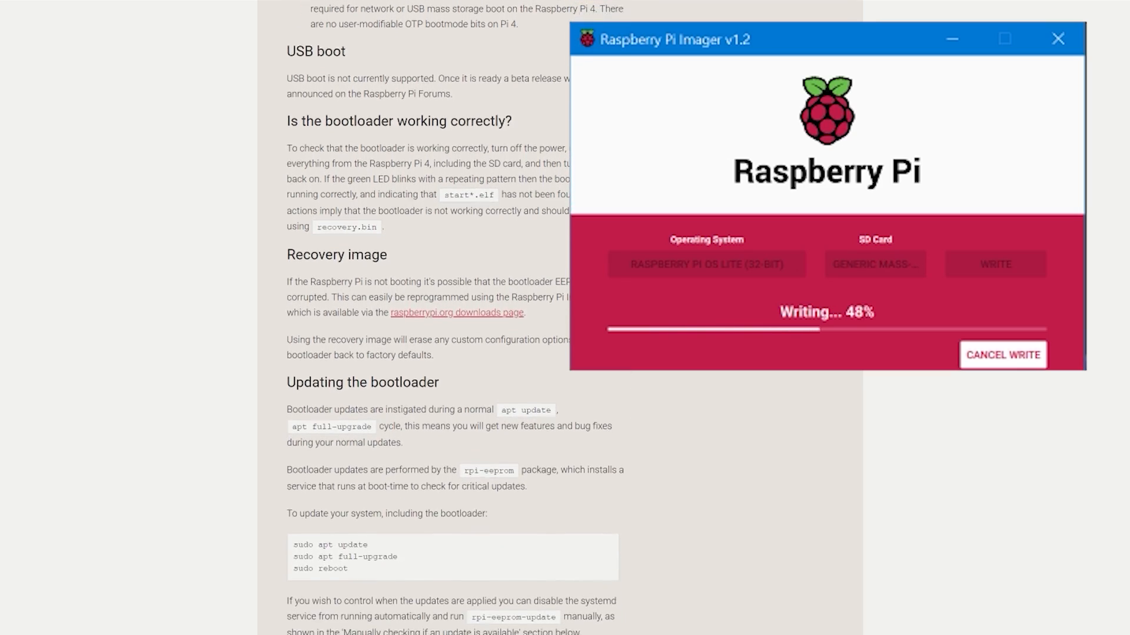
scroll("down", 3)
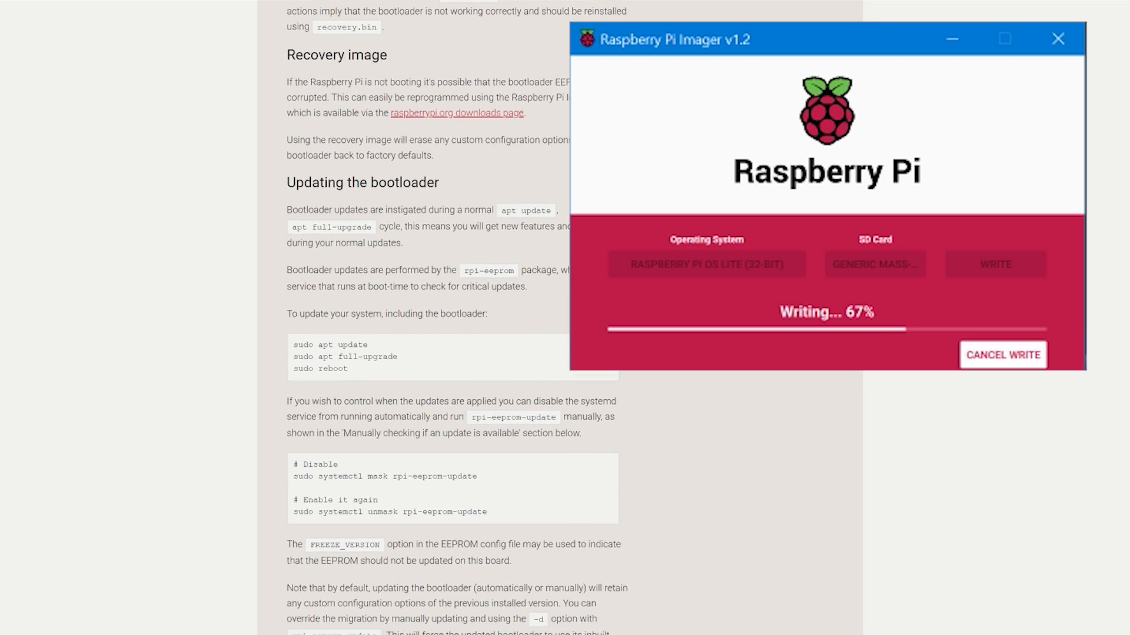
scroll("down", 3)
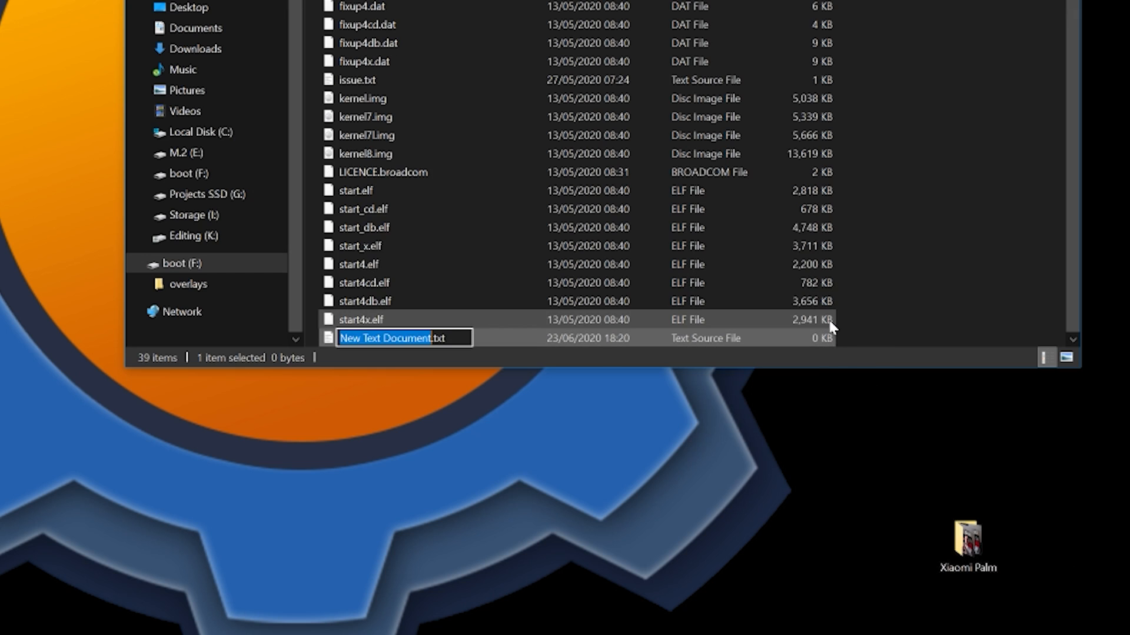
- Name the new boot-partition file 'ssh' with no extension, accepting the rename warning
type("ssh")
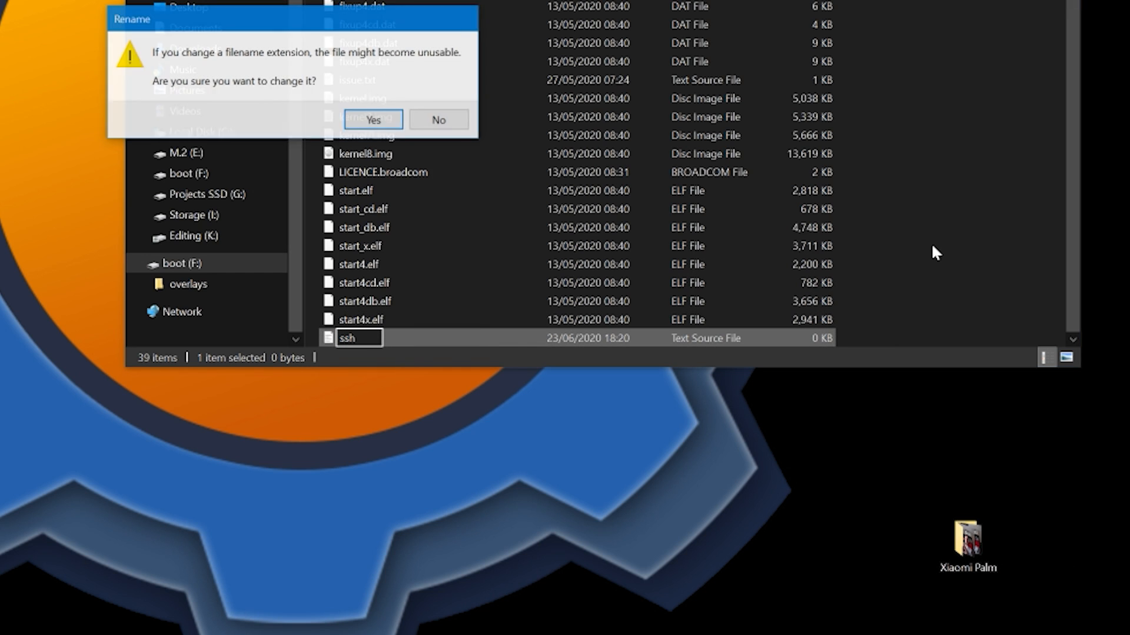
left_click(372, 120)
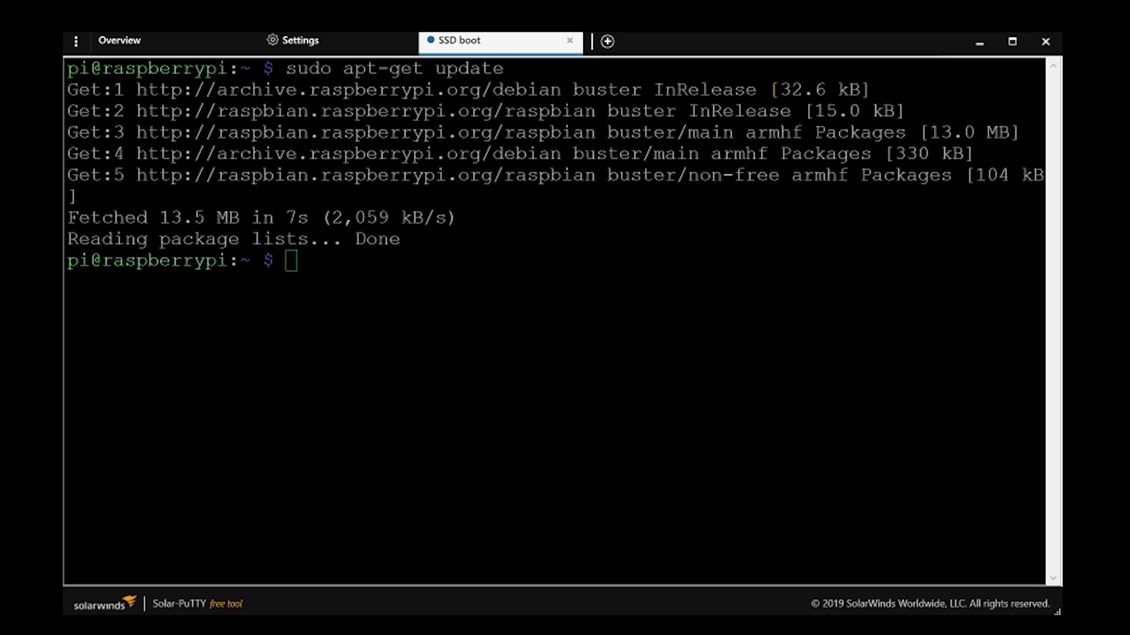
- Run sudo apt-get full-upgrade -y on the Pi, installing rpi-eeprom 7.4-1
type("sudo apt-get full-upgrade -y")
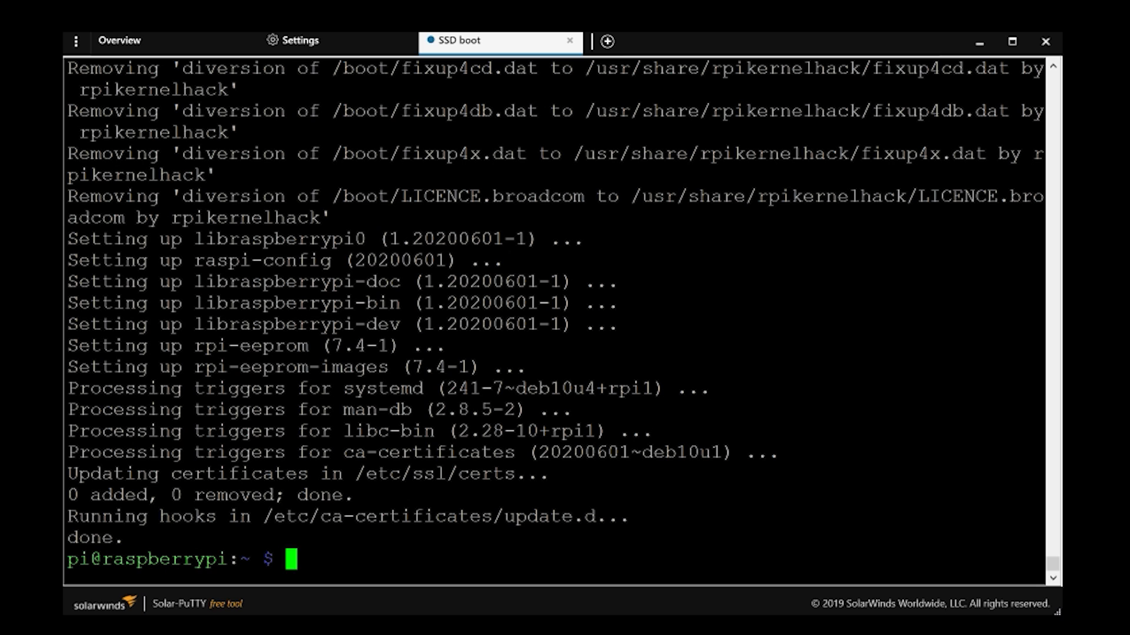
type("lsblk")
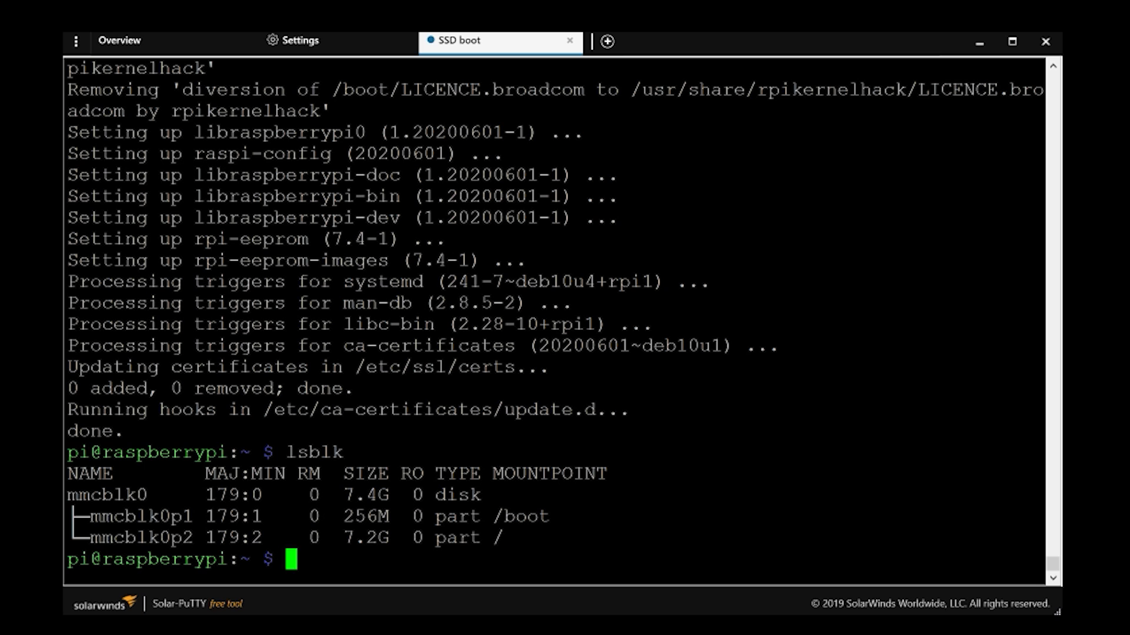
- List block devices with lsblk until the 223.6G SSD appears as sda
type("lsblk")
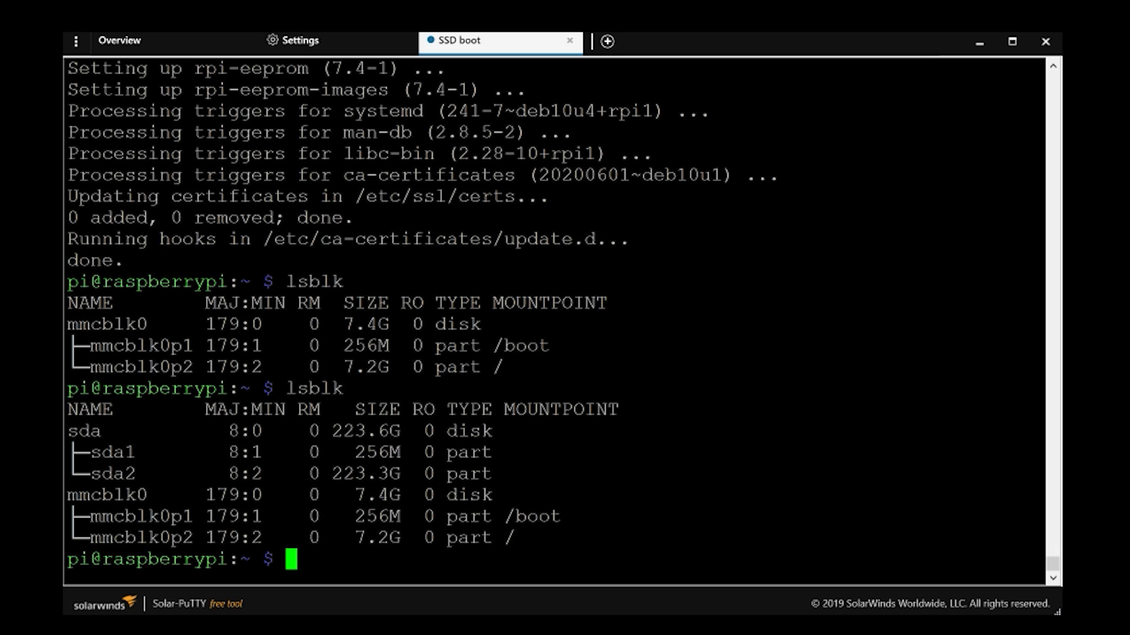
type("sudo fdisk /dev/s")
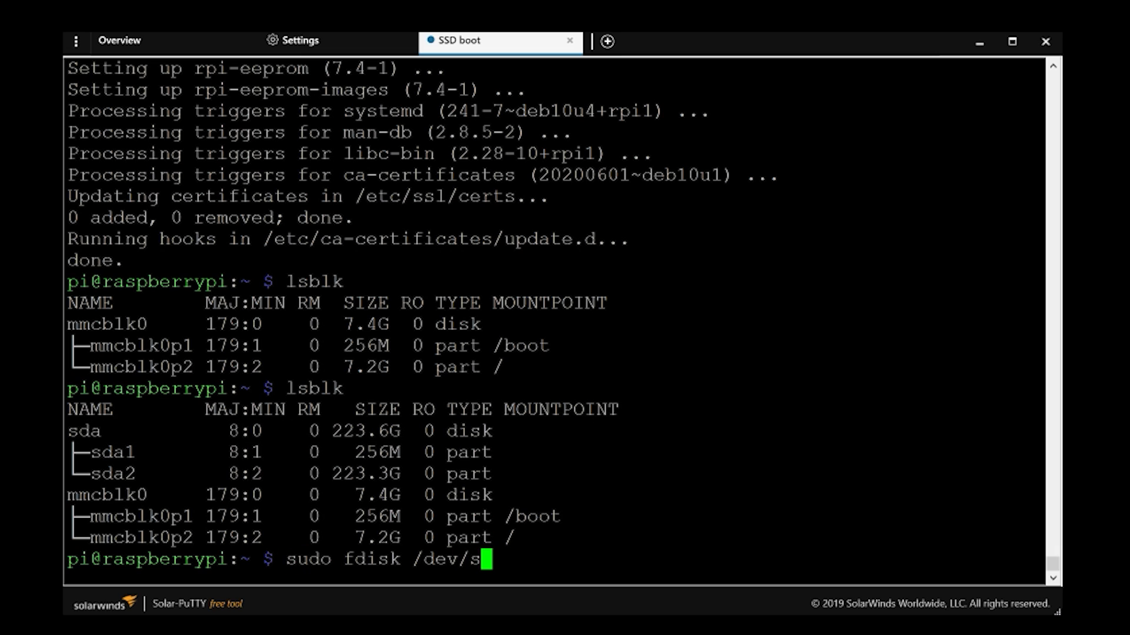
- In fdisk on /dev/sda, delete the partitions, print the table and write the changes
type("da")
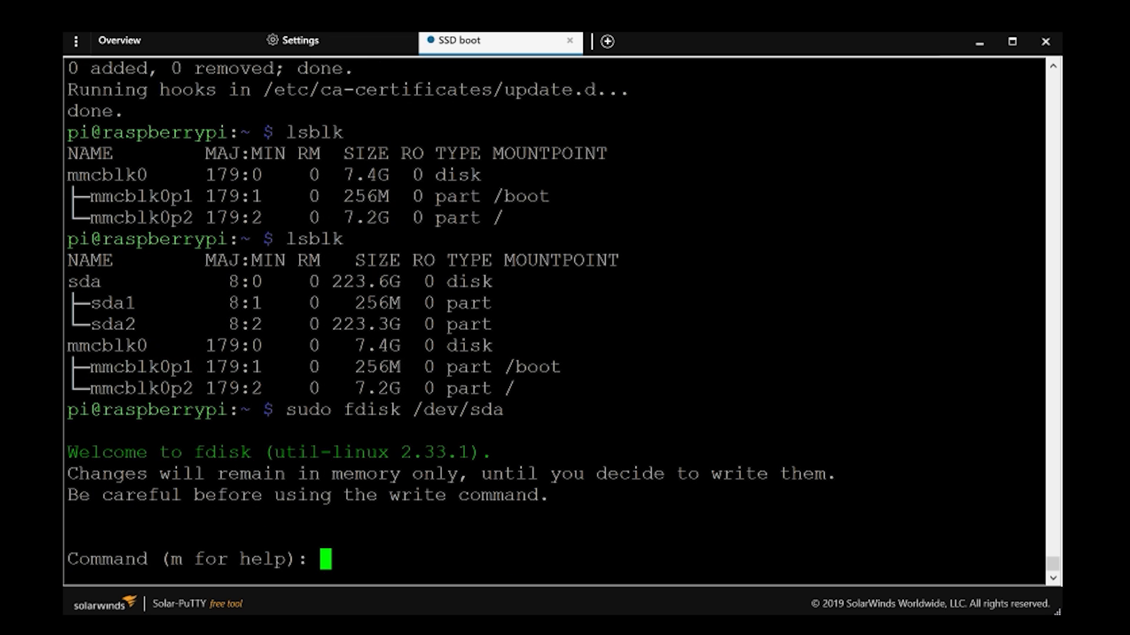
type("d")
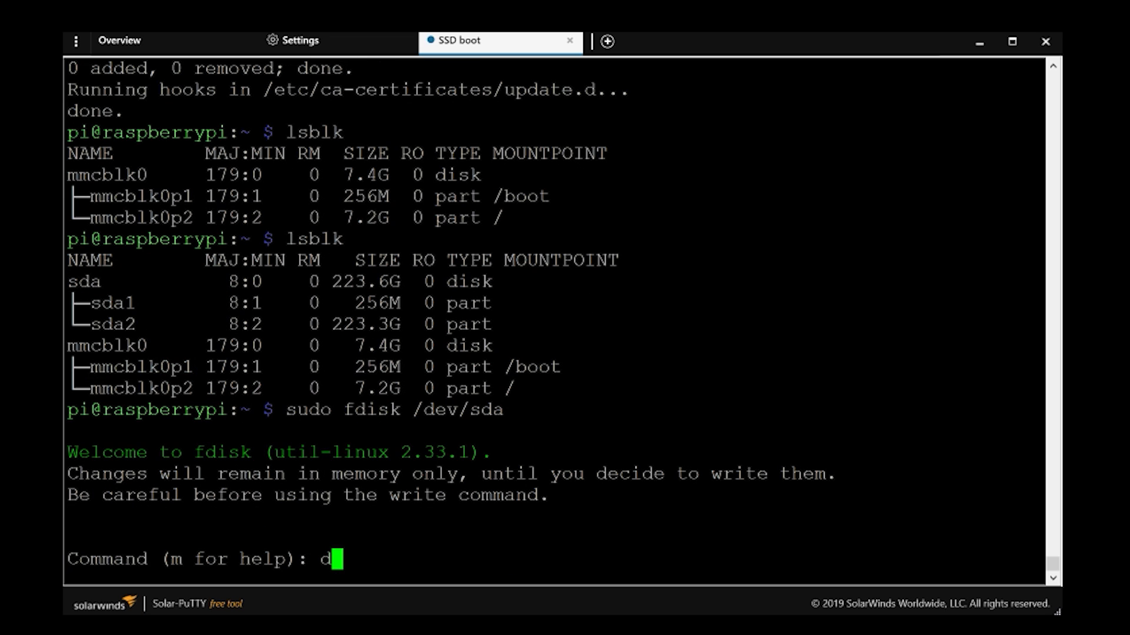
key("Enter")
type("1")
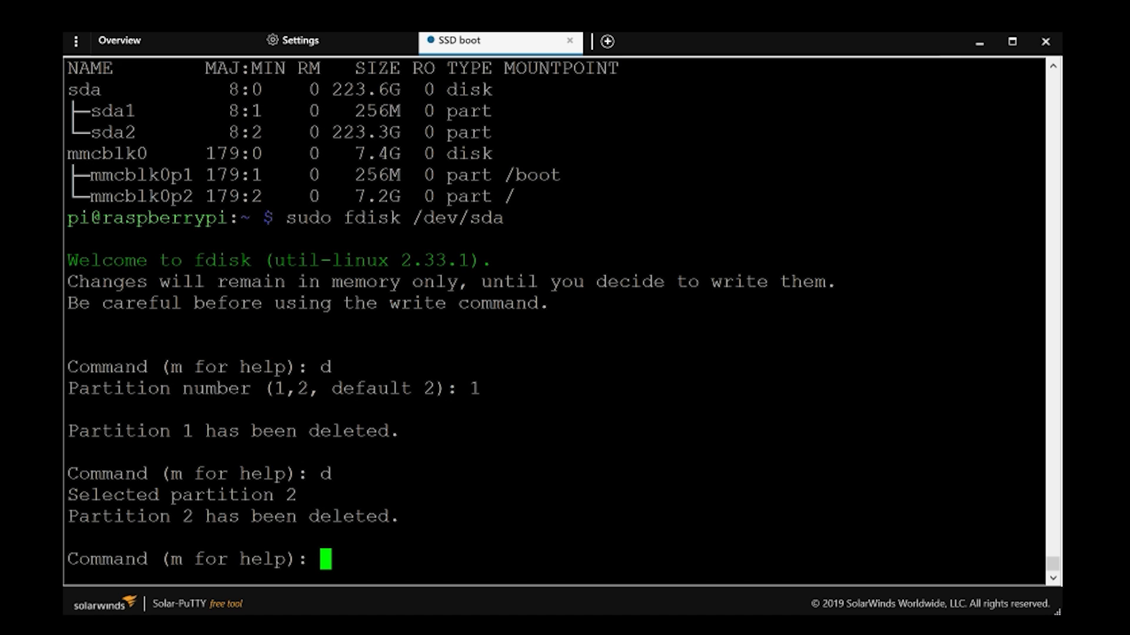
type("p")
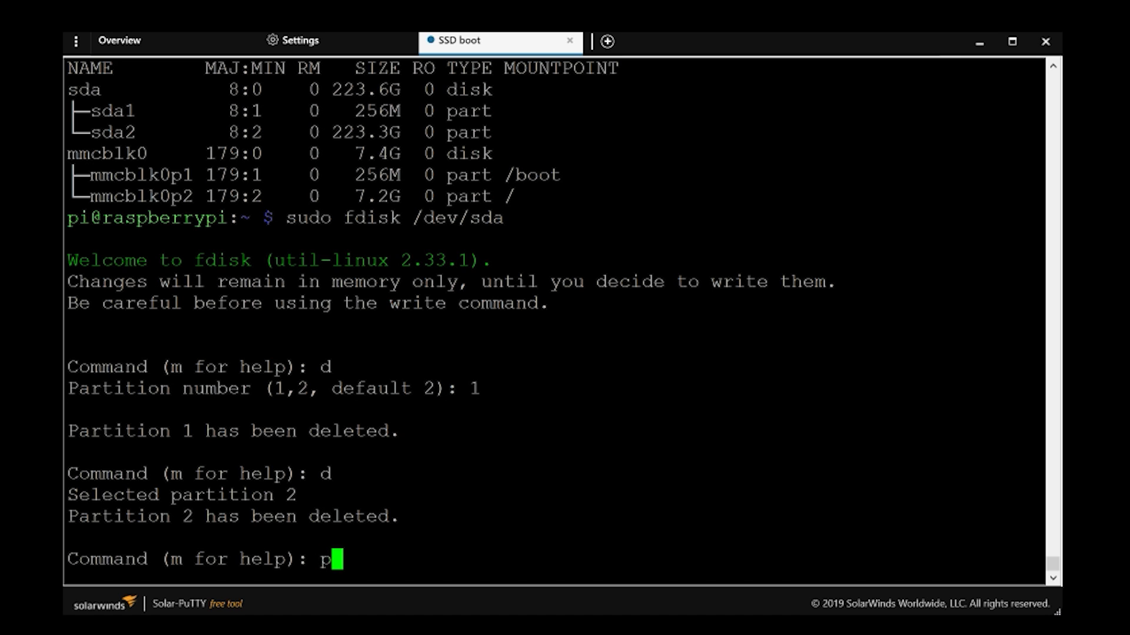
key("Return")
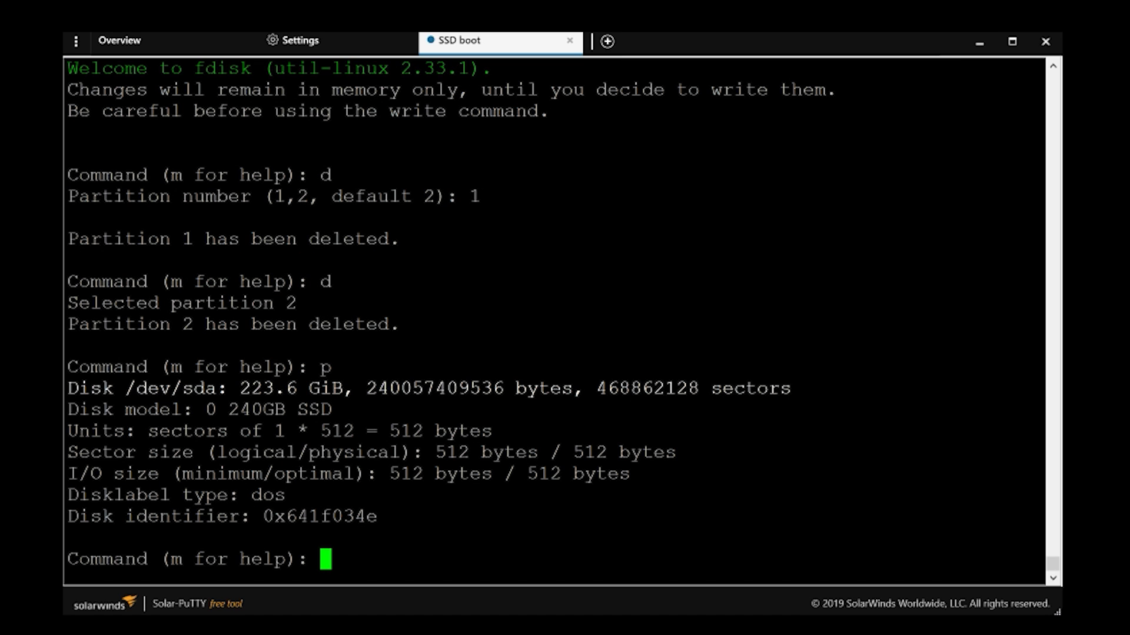
type("w")
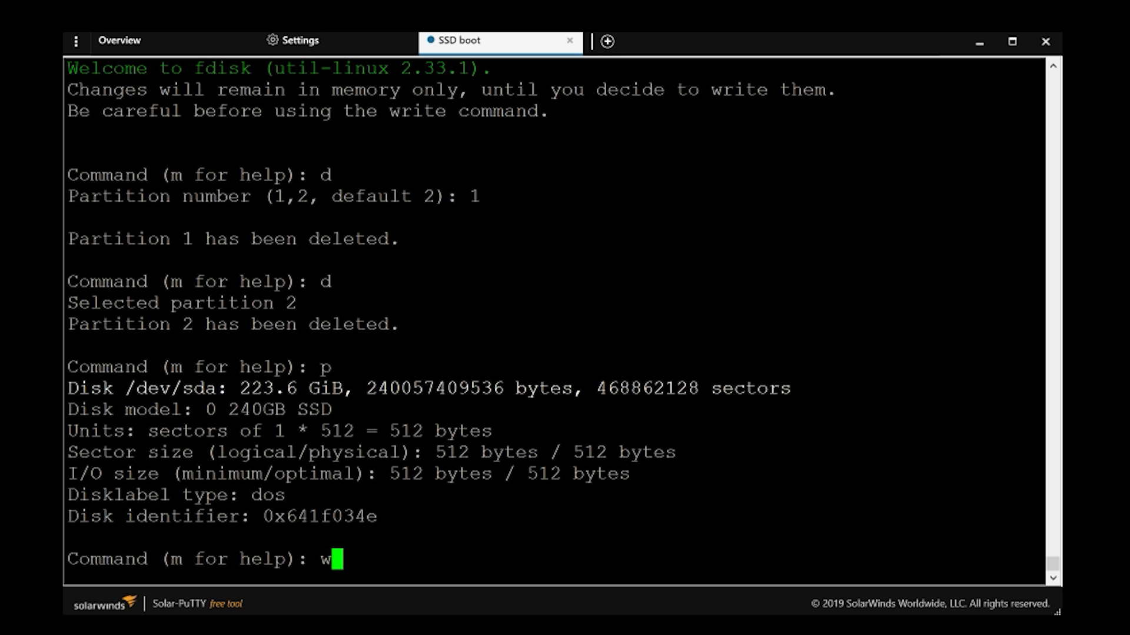
key("Enter")
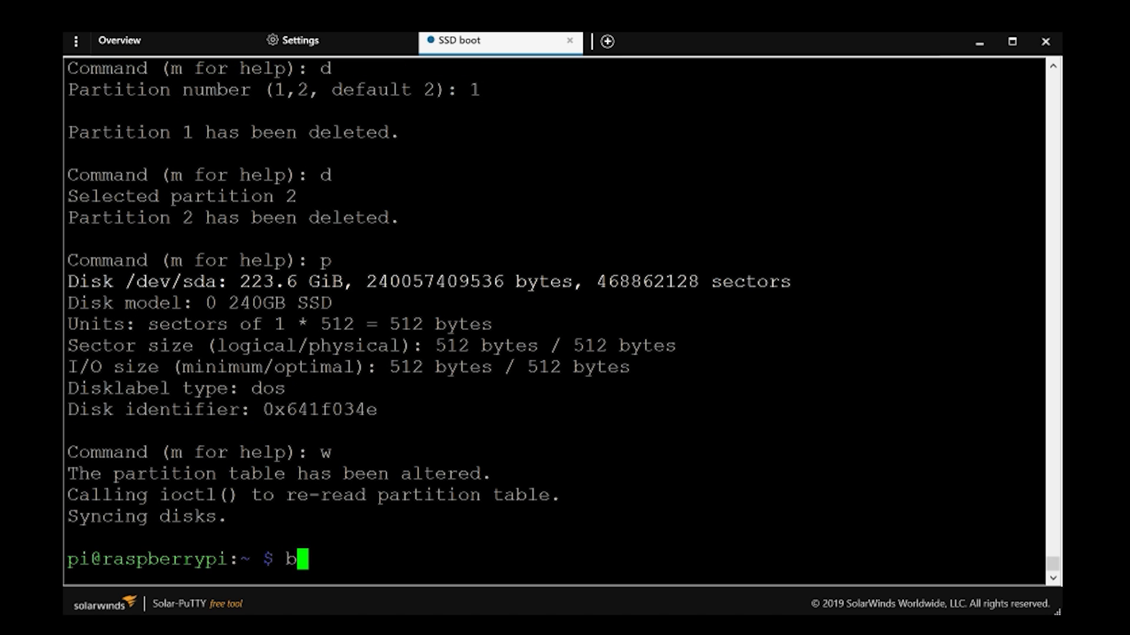
- Verify with lsblk that sda now has no partitions
type("ls")
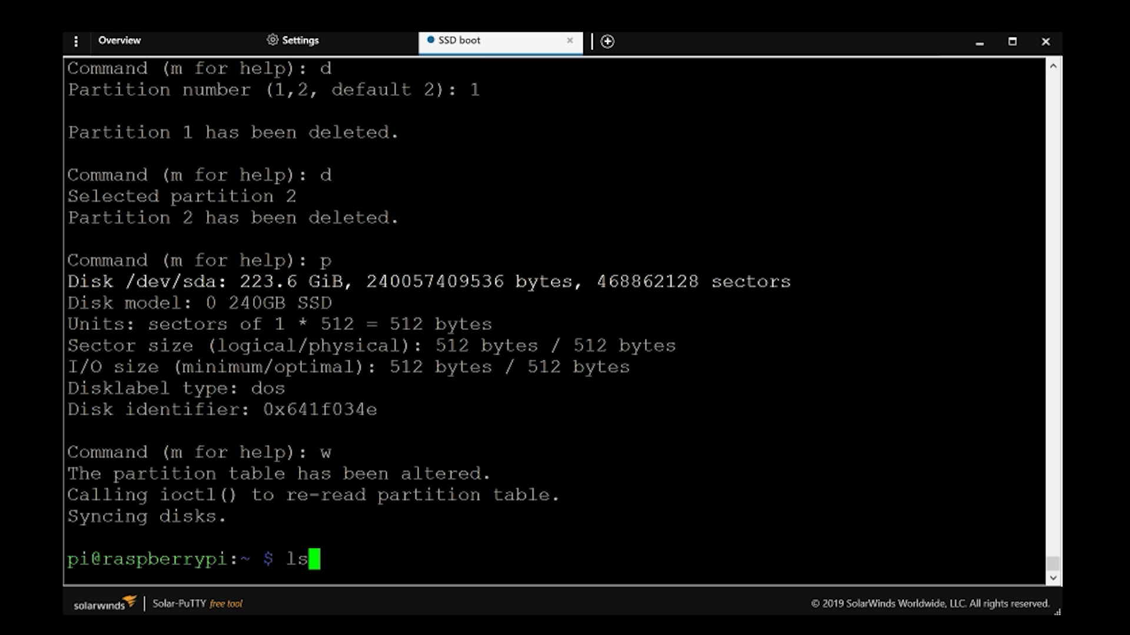
type("blk")
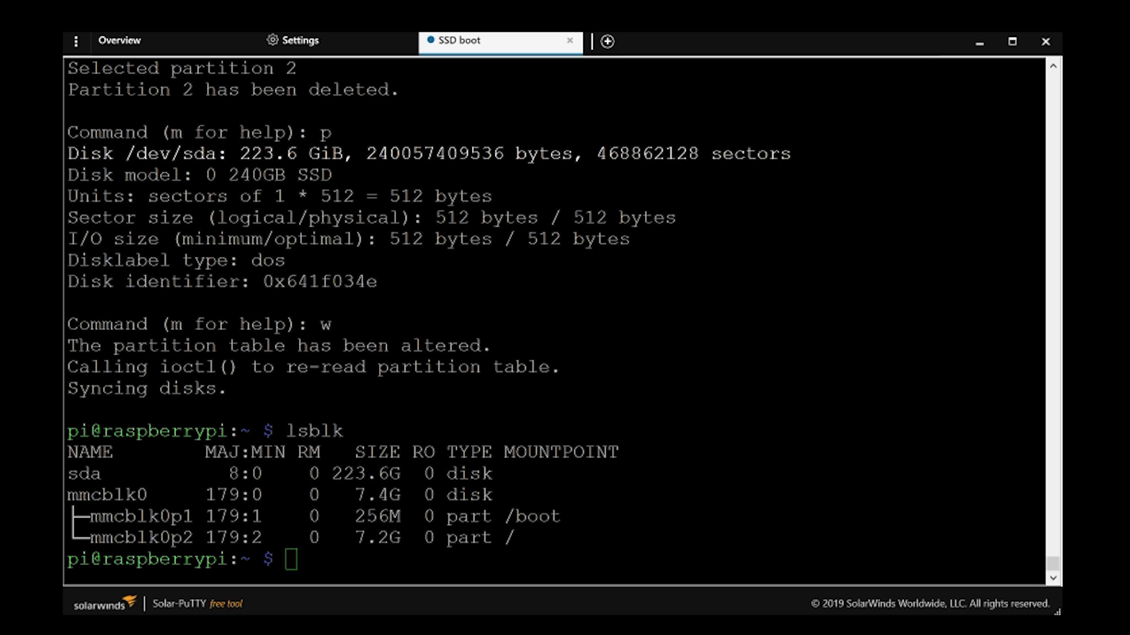
- Edit /etc/default/rpi-eeprom-update in nano, setting FIRMWARE_RELEASE_STATUS to "stable"
type("sudo")
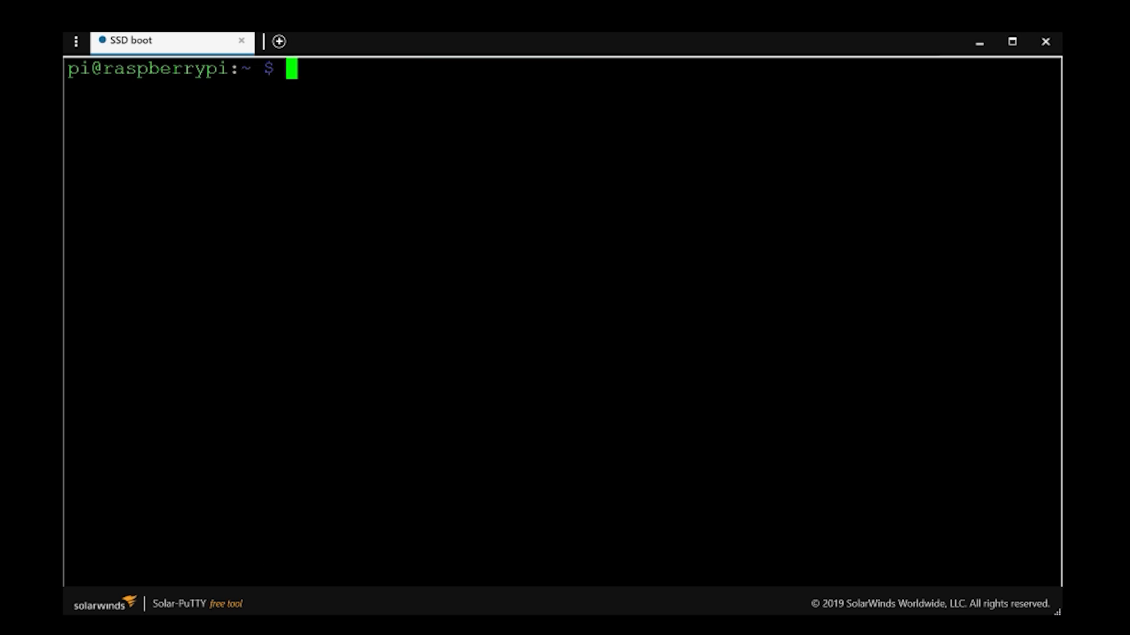
type("sudo nano")
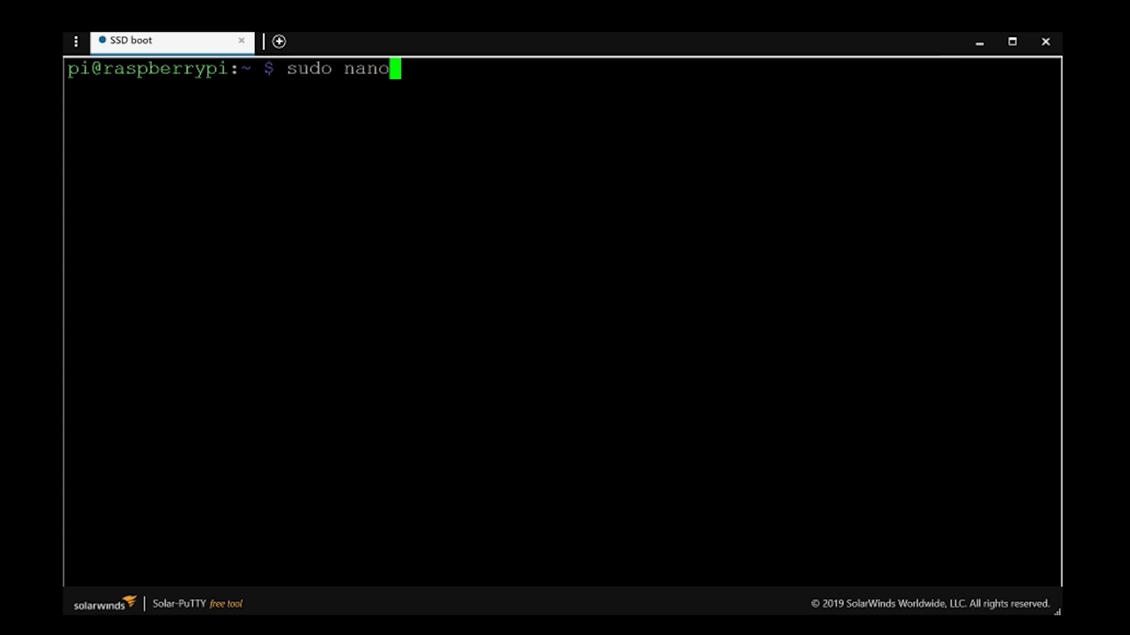
type("/etc/default/rpi-eeprom-update")
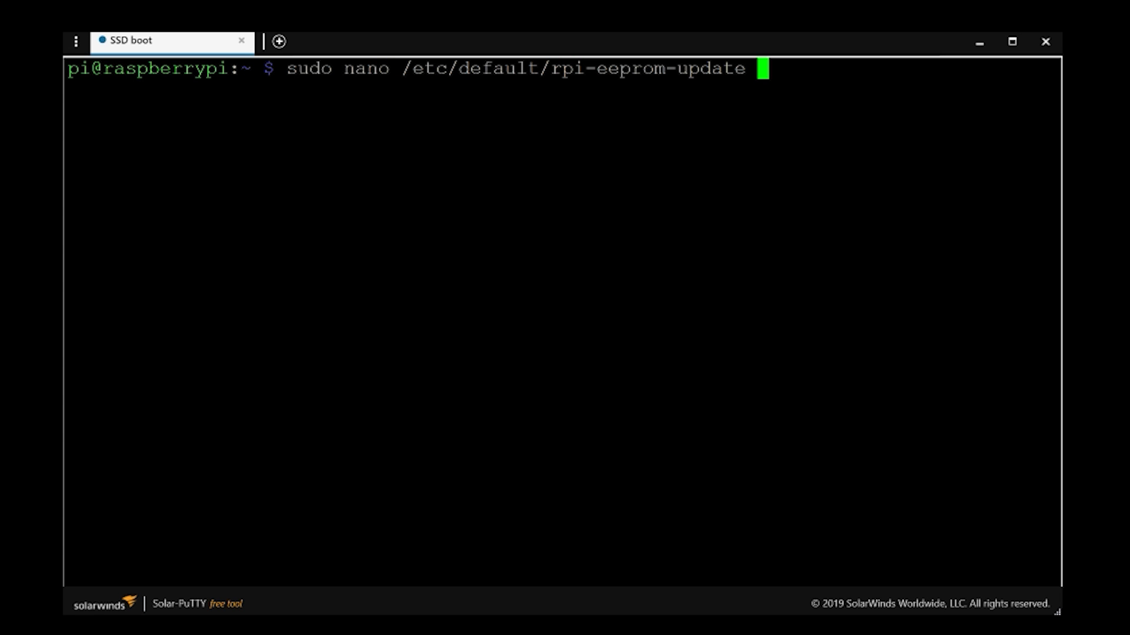
key("Enter")
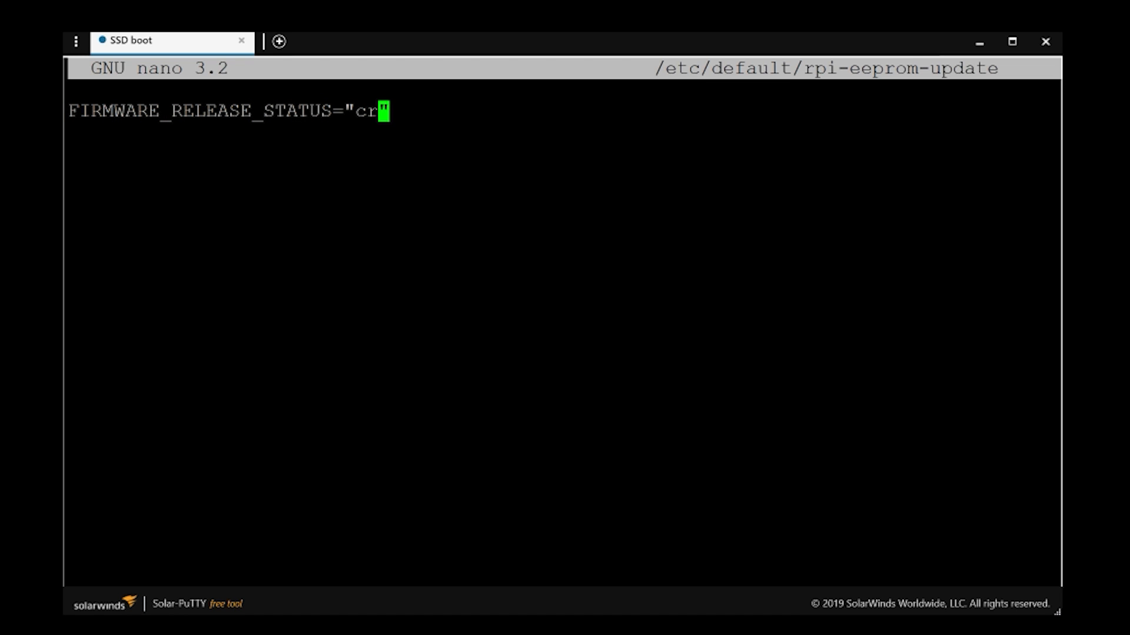
type("stable")
type("cd")
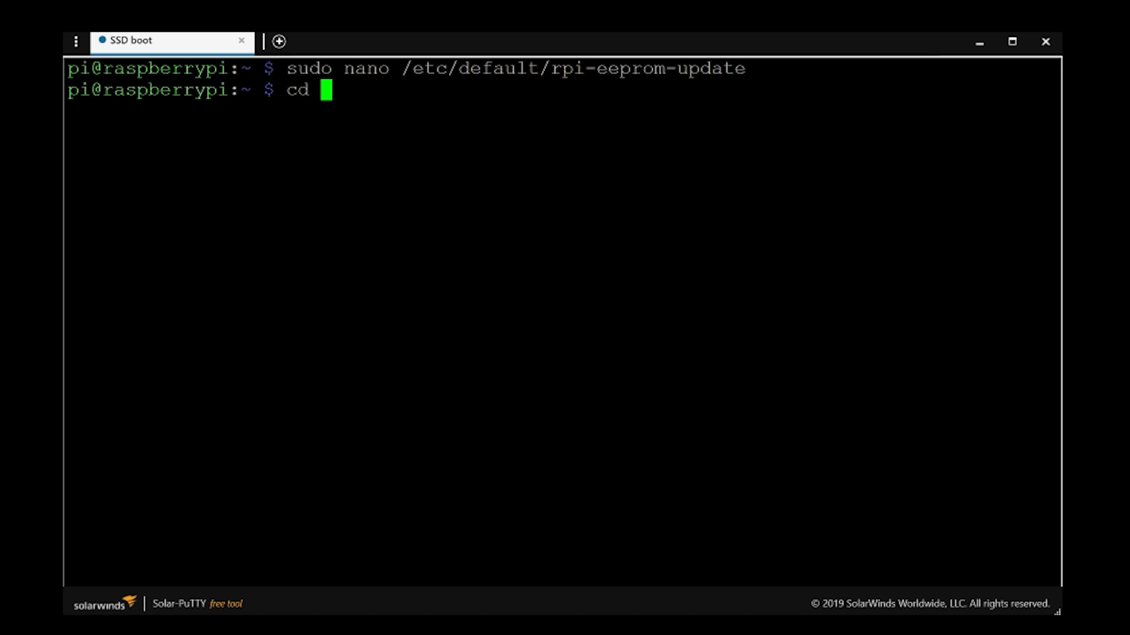
- Change into /lib/firmware/raspberrypi/bootloader/stable/ and list its bootloader images
type("/lib")
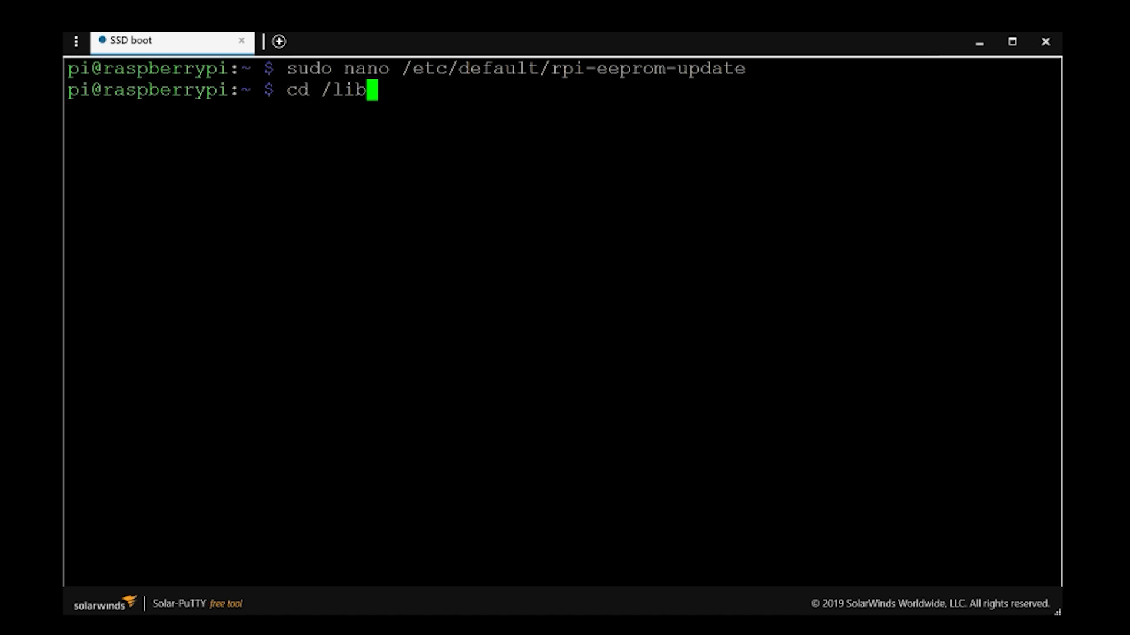
type("/firmware/raspberrypi/bootloader/")
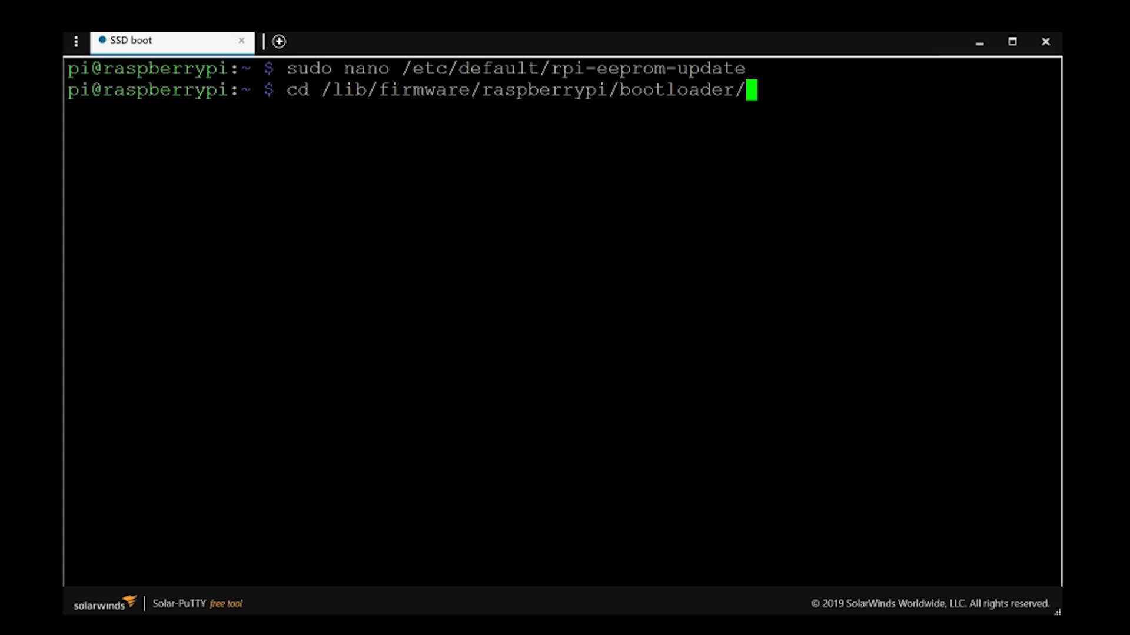
type("stable/")
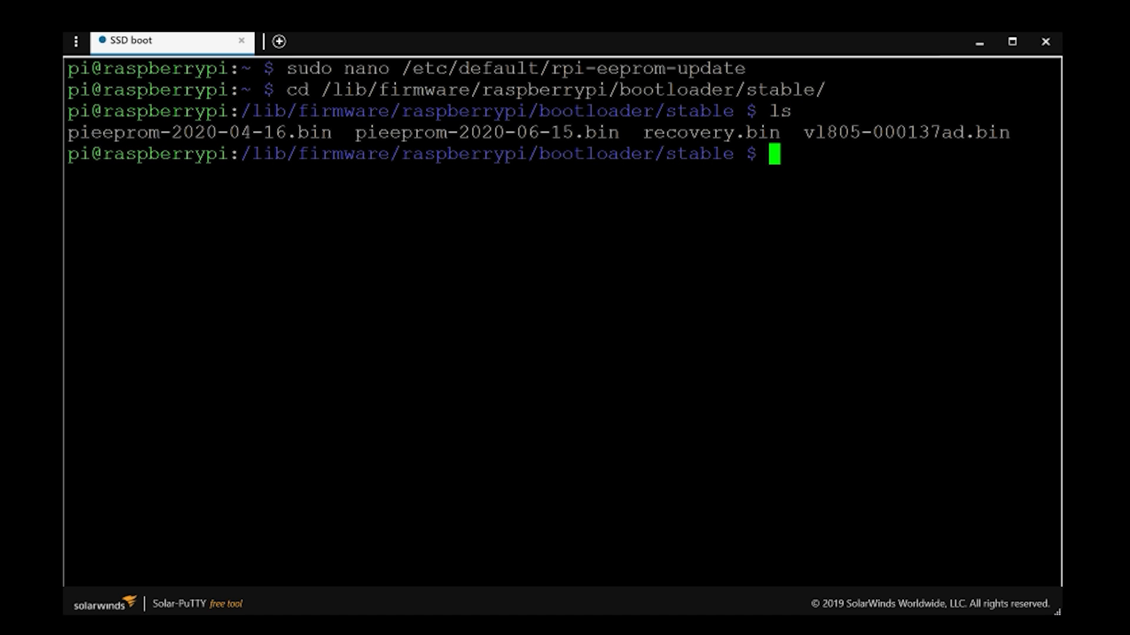
- Flash the EEPROM with sudo rpi-eeprom-update -d -f pieeprom-2020-06-15.bin
type("sudo rpi-eeprom-update -d -f")
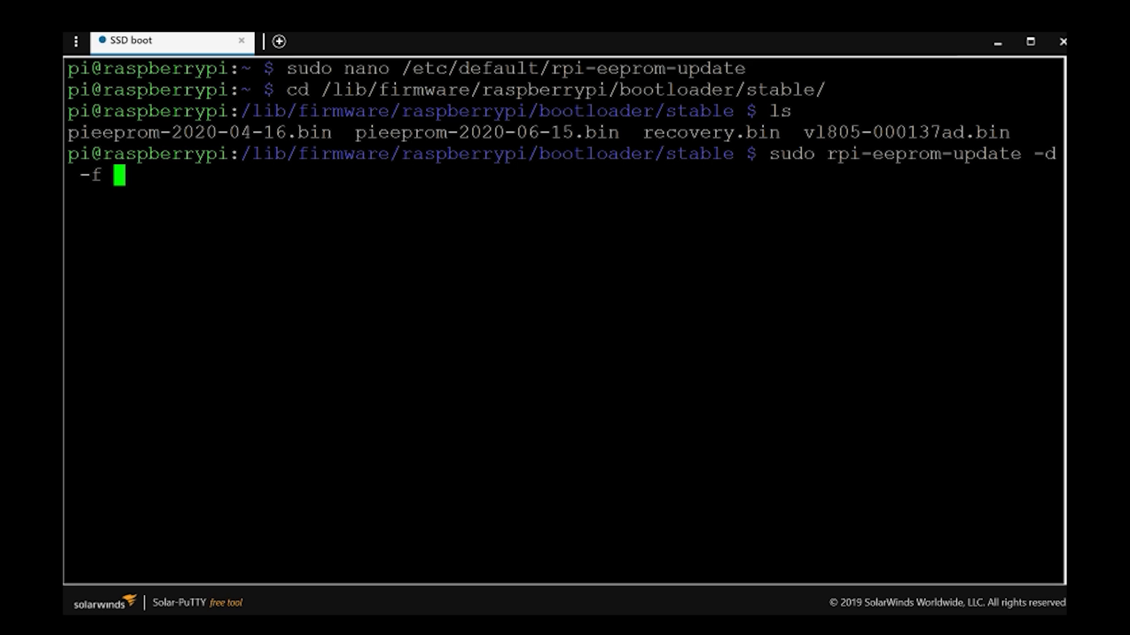
type("pi")
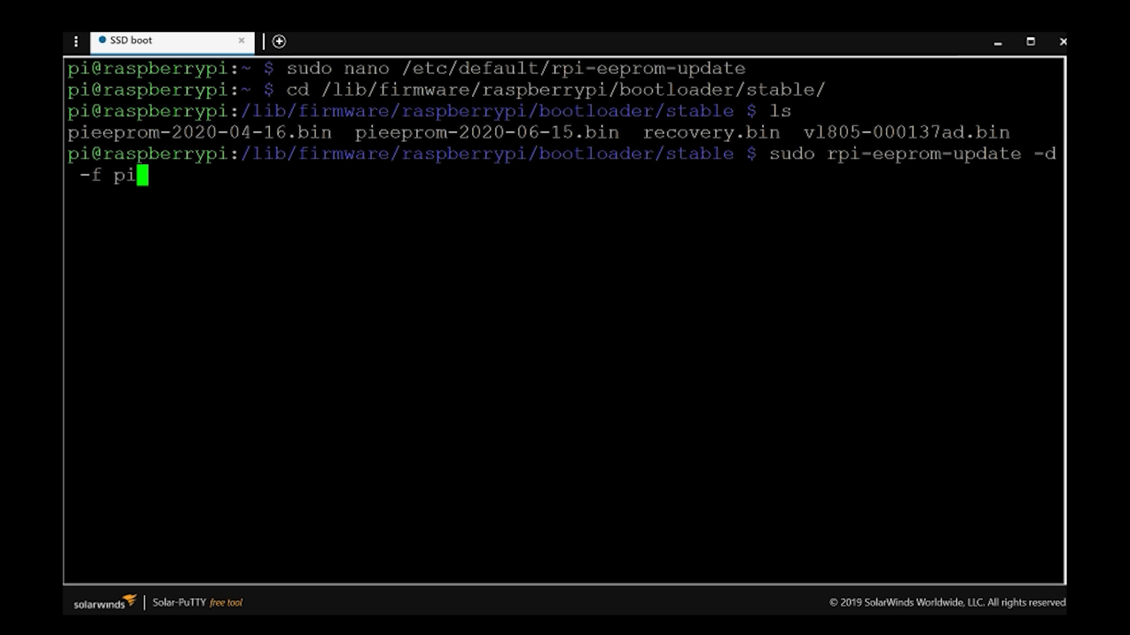
type("eeprom-2020-06")
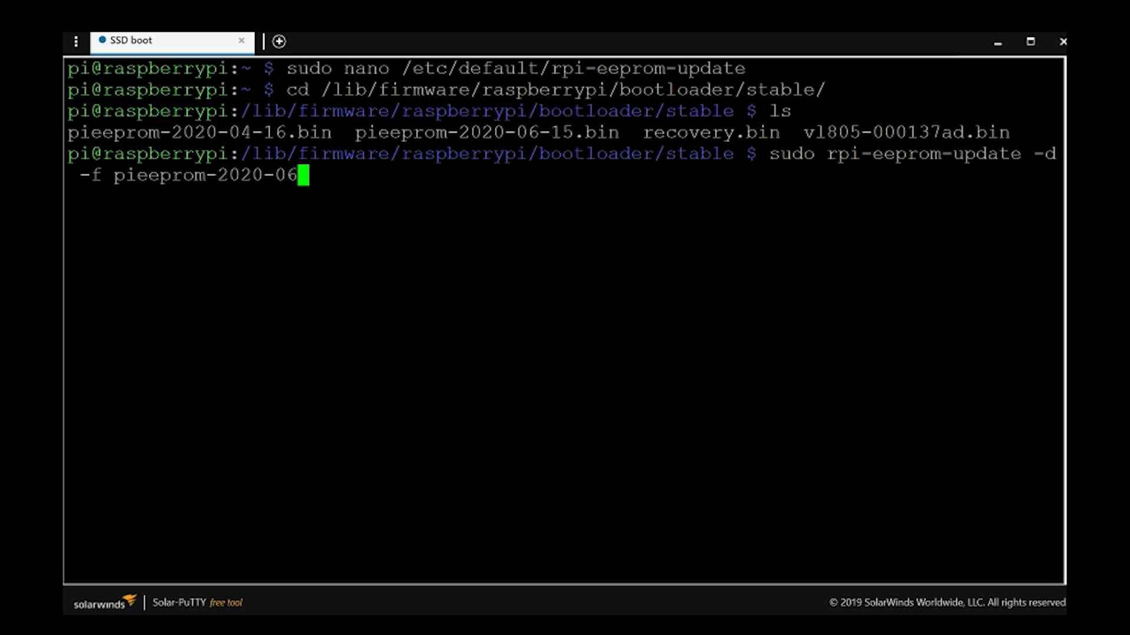
key("Enter")
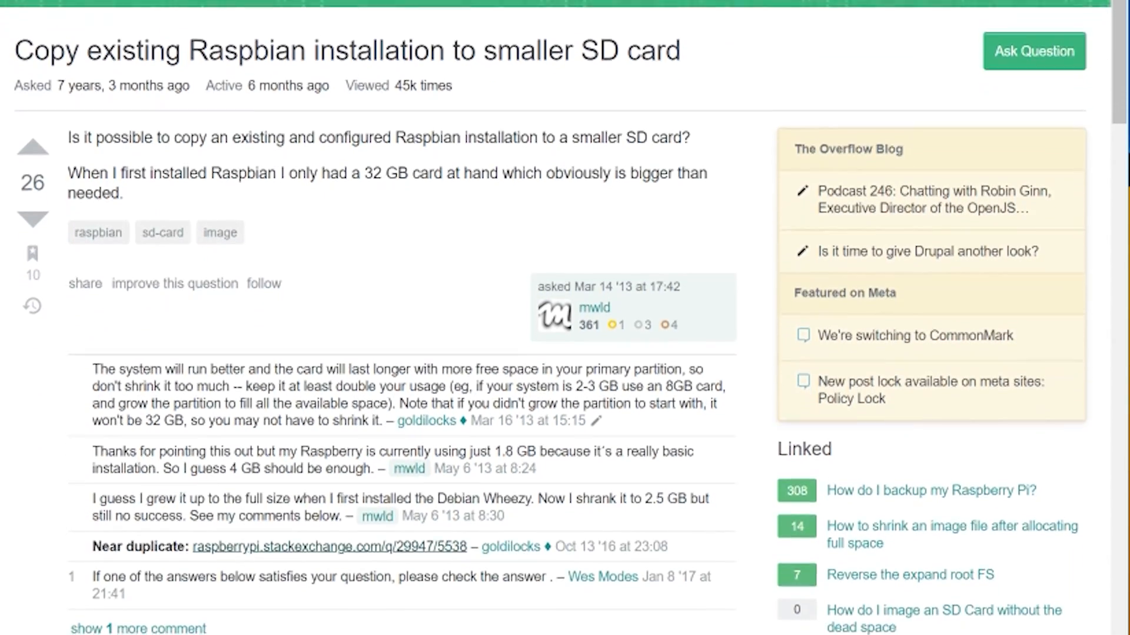
scroll("down", 3)
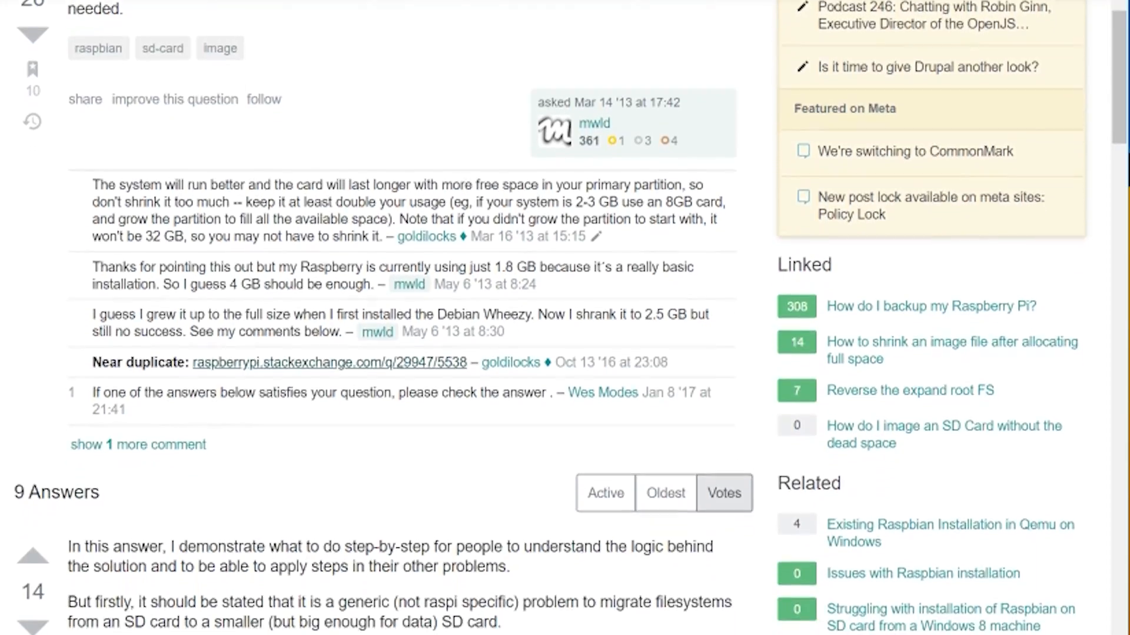
scroll("down", 3)
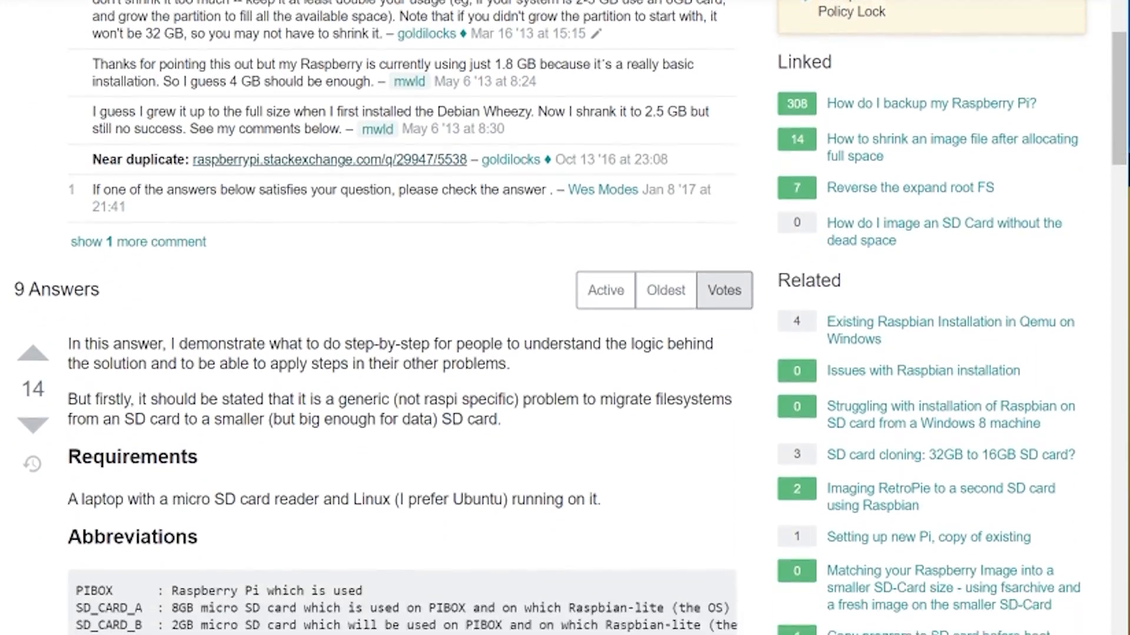
scroll("down", 3)
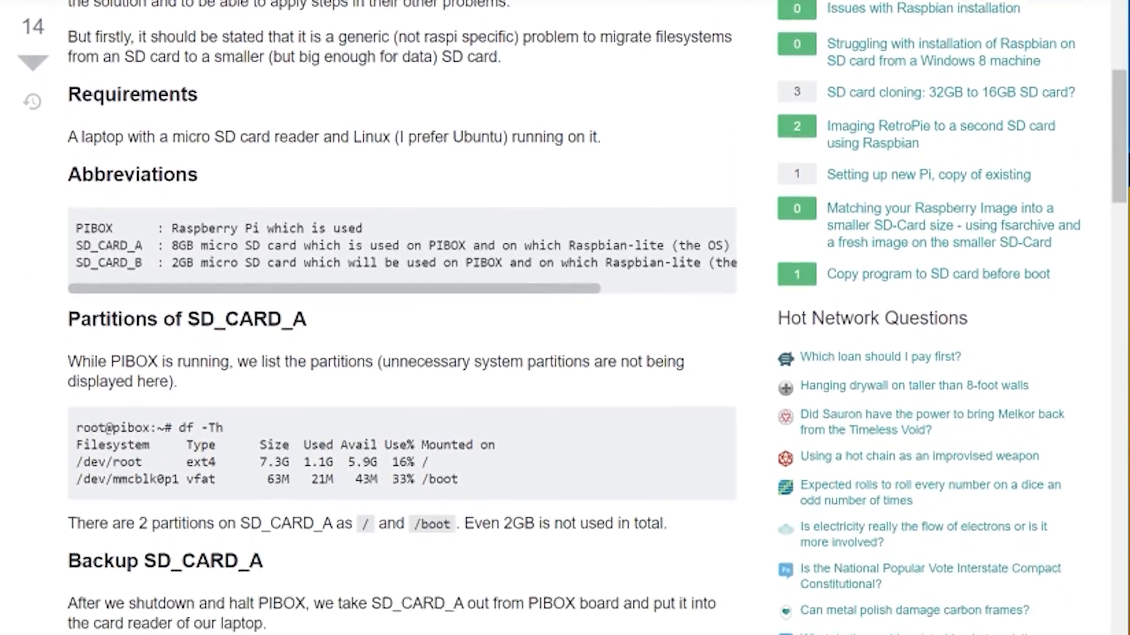
scroll("down", 3)
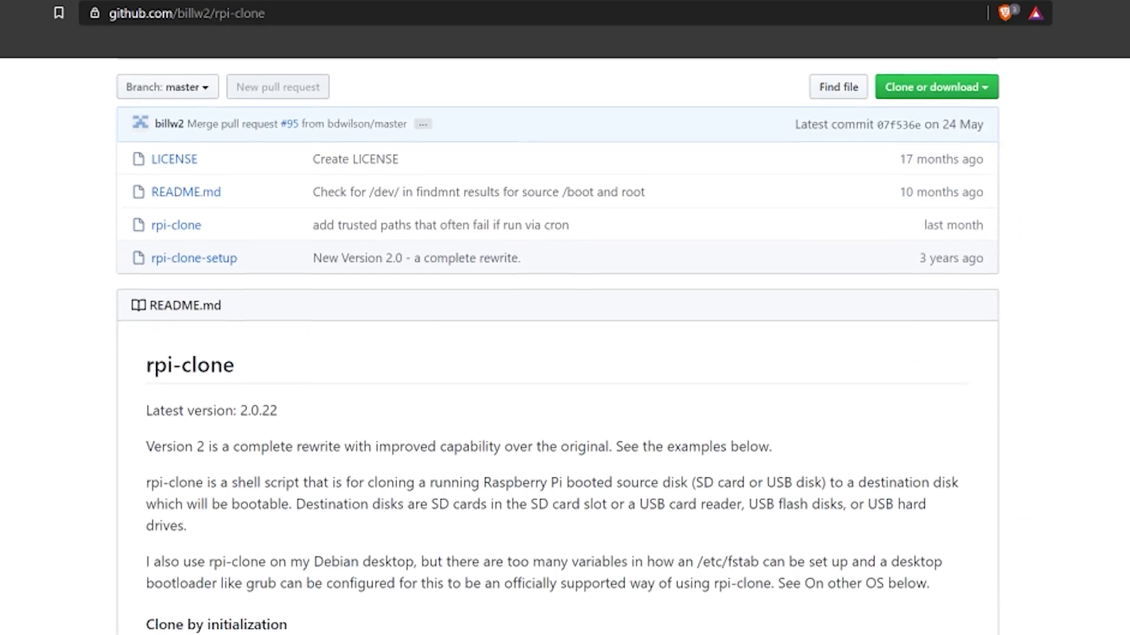
scroll("down", 3)
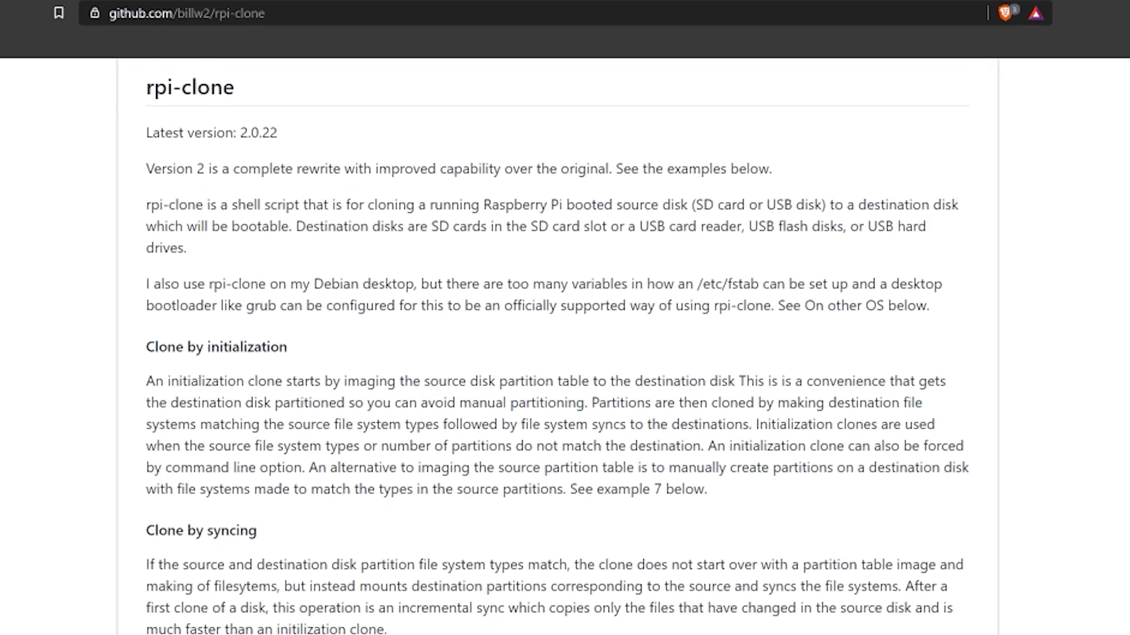
scroll("down", 3)
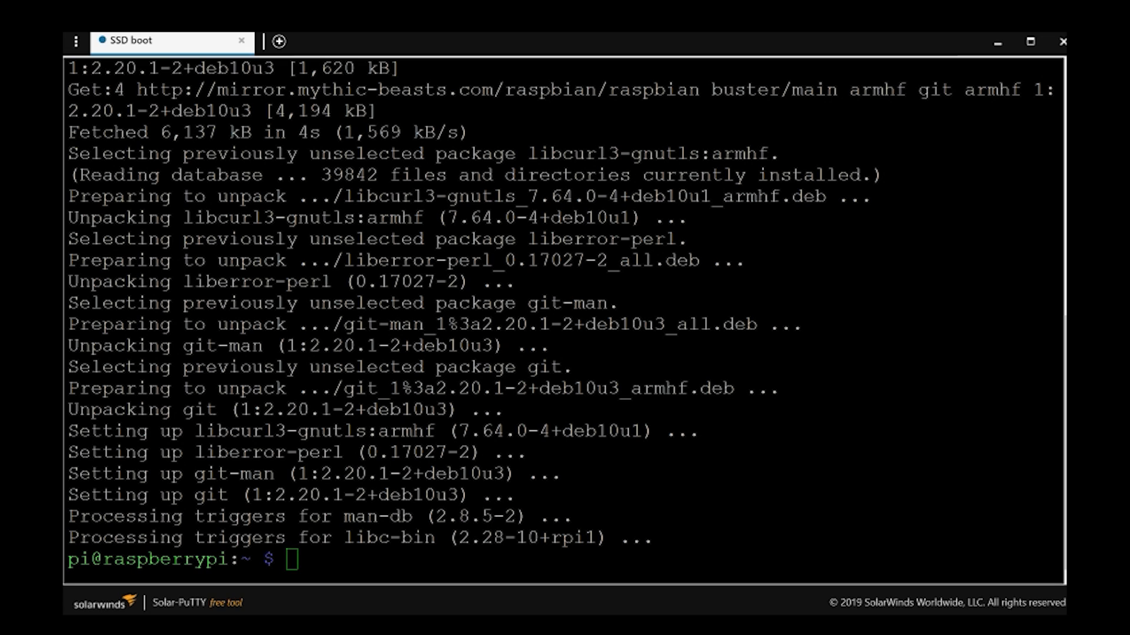
- Clone the billw2/rpi-clone repository from GitHub and enter its directory
type("git clone https://github.com/billw2/rpi-clone.git")
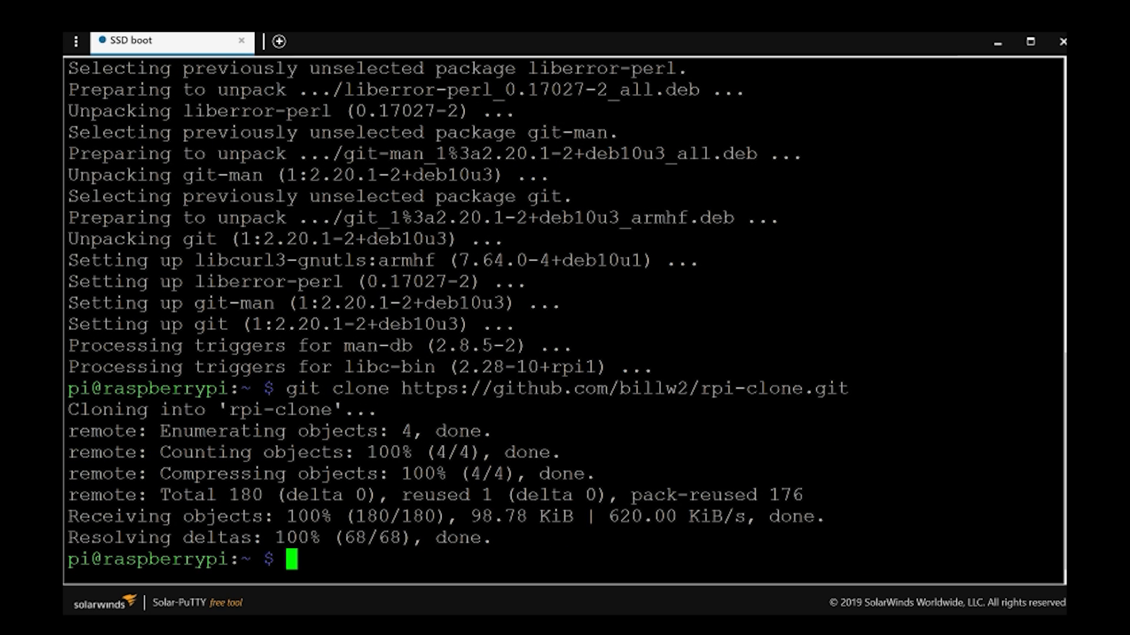
type("cd rpi-clone/")
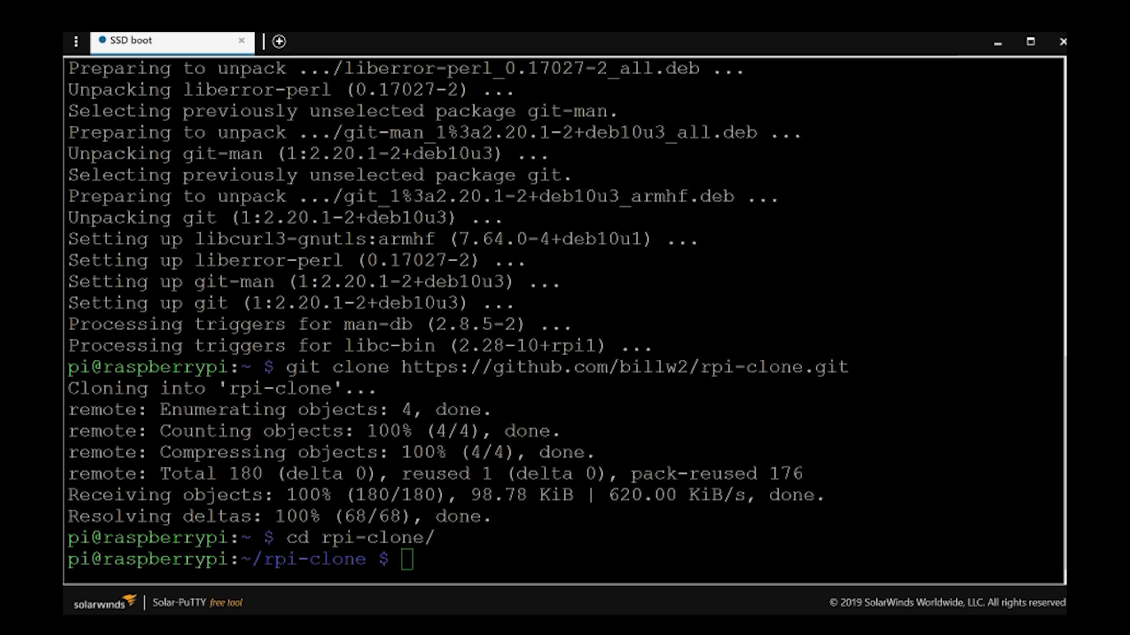
- Copy rpi-clone and rpi-clone-setup into /usr/local/sbin and prepare sudo rpi-clone -l sda
type("sudo cp rpi-clone rpi-clone-setup /usr/local/sbin")
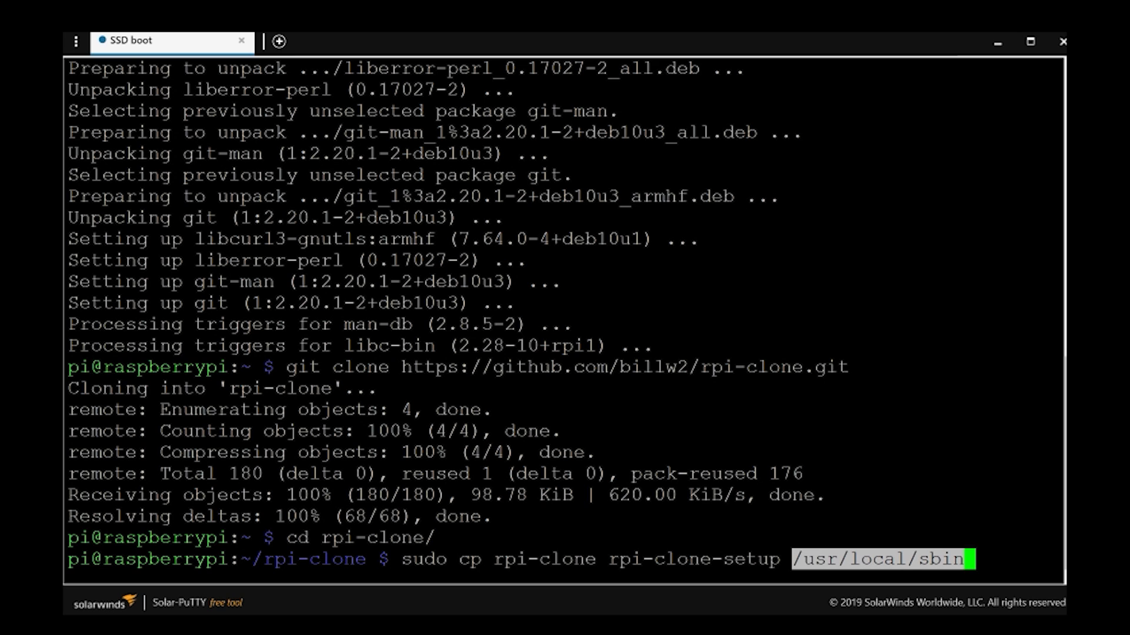
type("sudo rpi-clone -l sda")
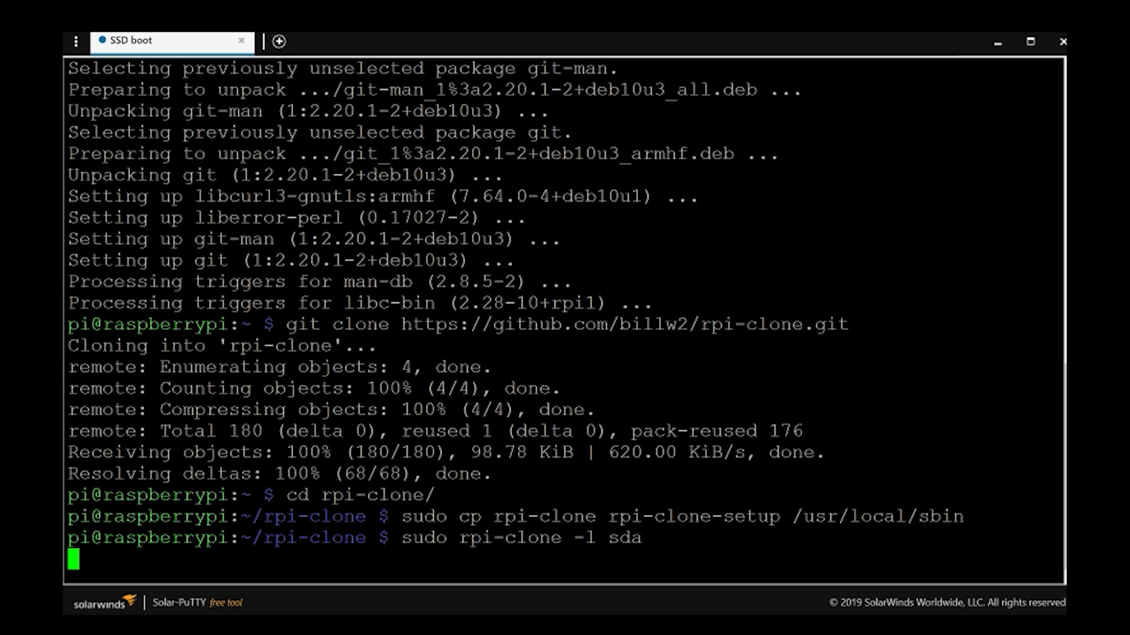
- Run sudo rpi-clone -l sda and answer y to initialize and clone the SD card onto the SSD
key("Return")
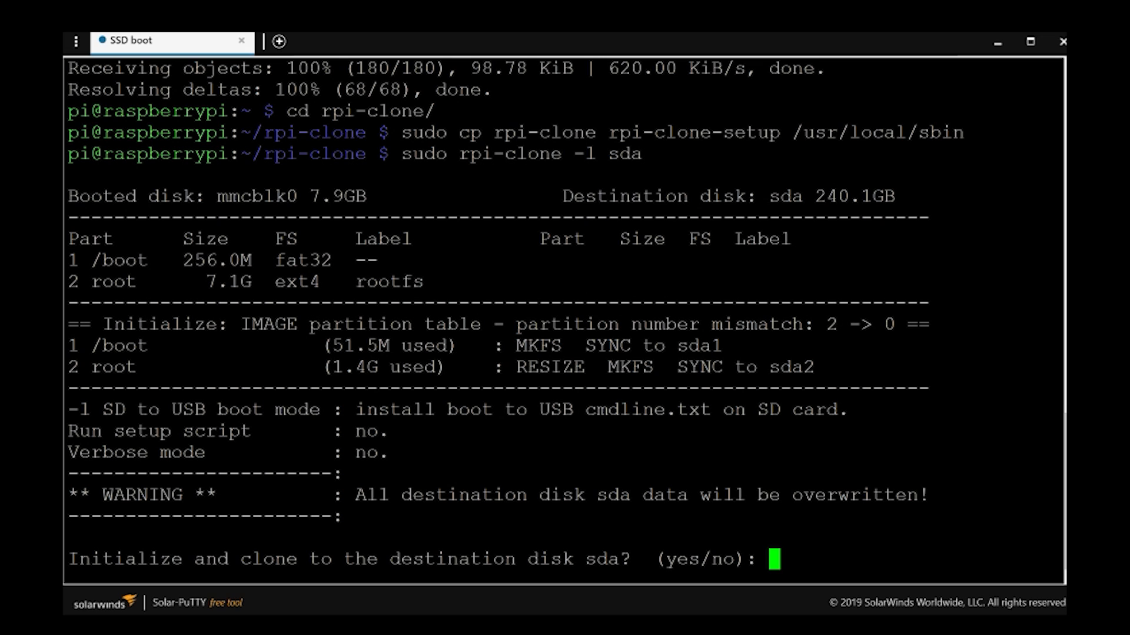
type("y")
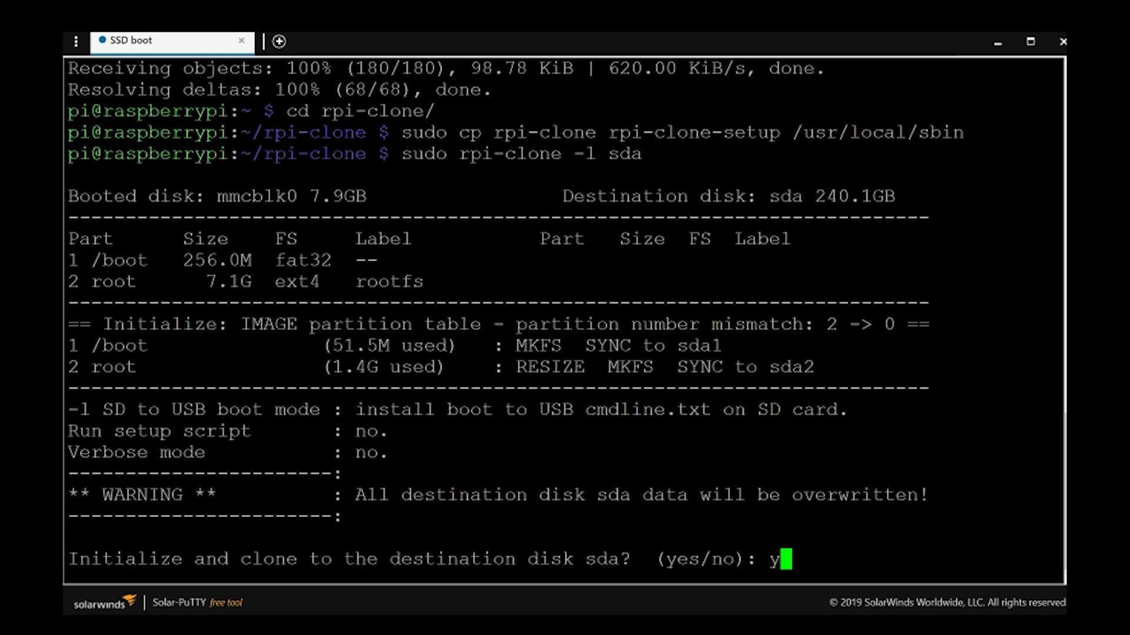
left_click_drag(538, 367, 733, 367)
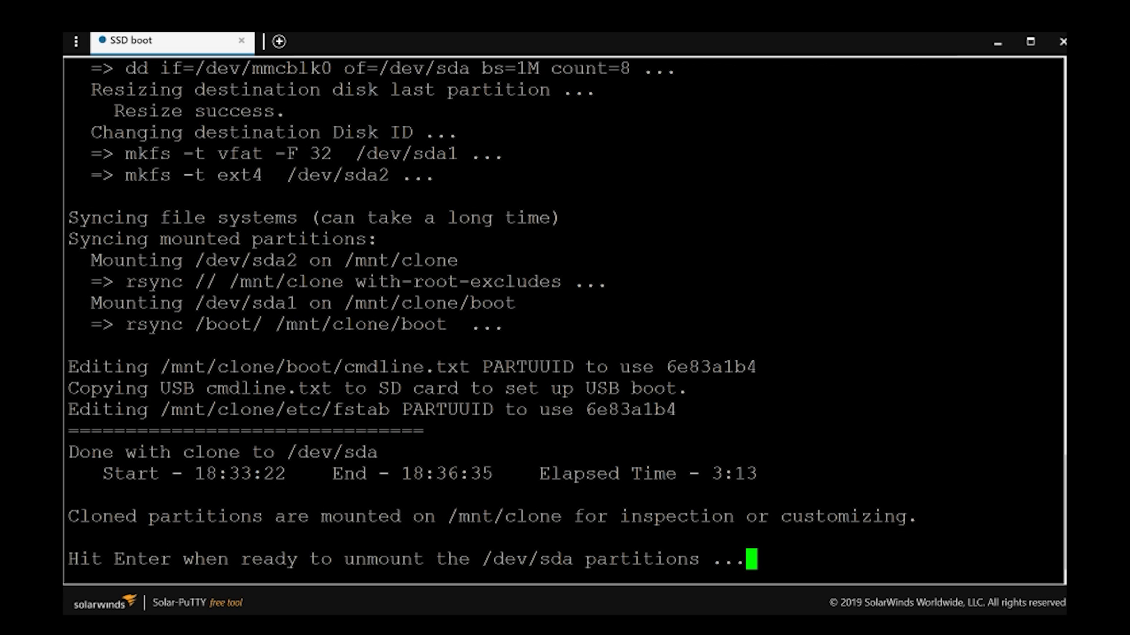
- Unmount the cloned sda partitions, power off the Pi, then reconnect and run lsblk
key("Enter")
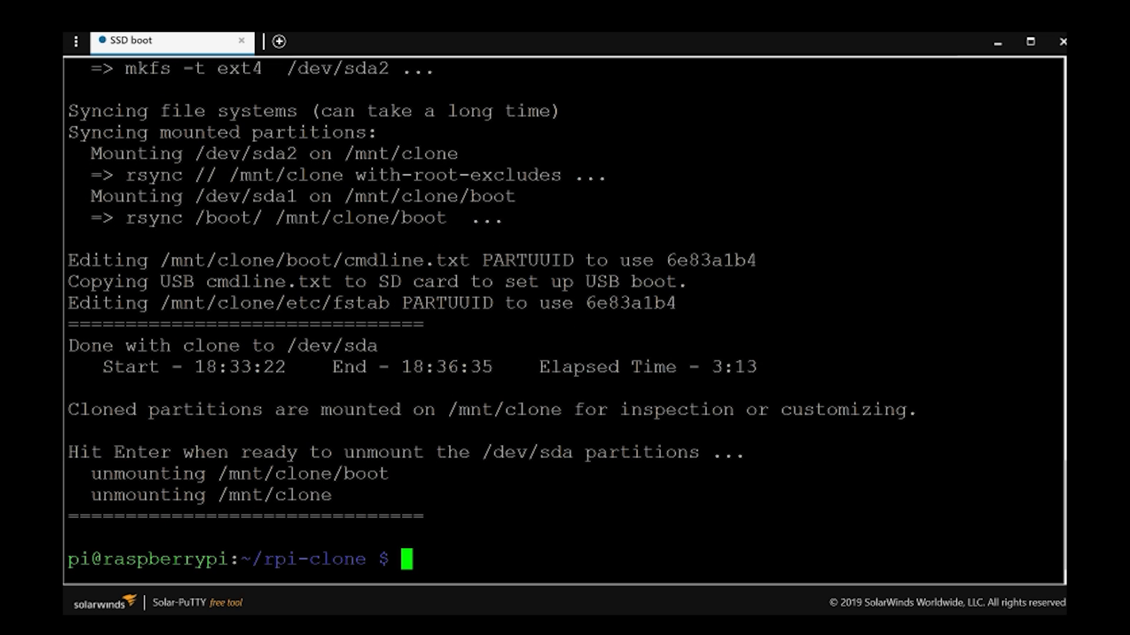
type("sudo power")
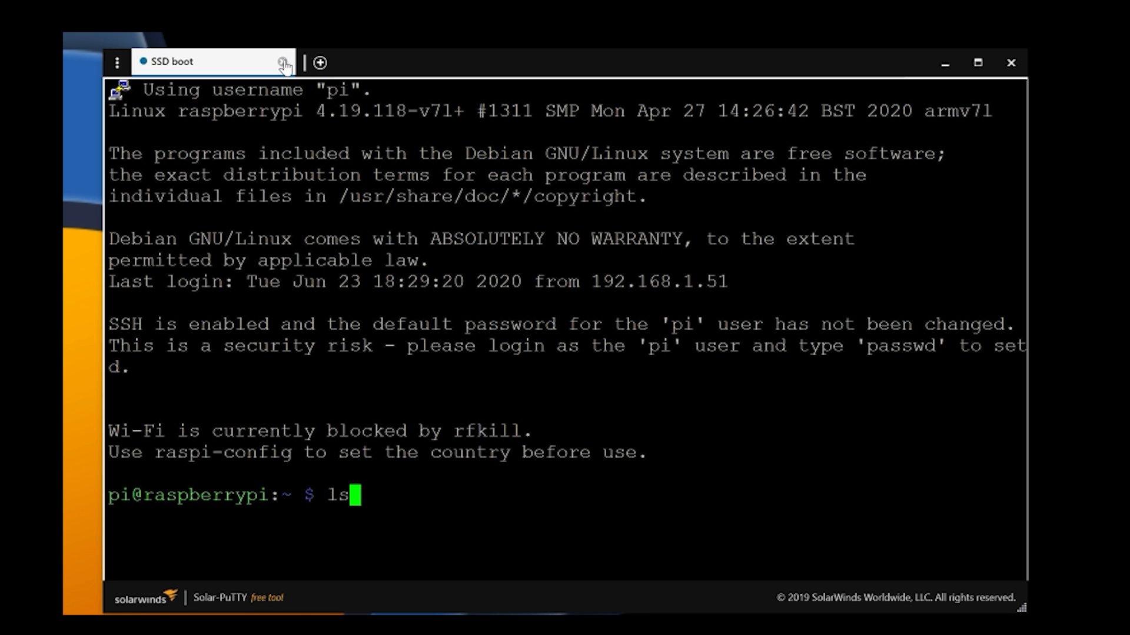
type("blk")
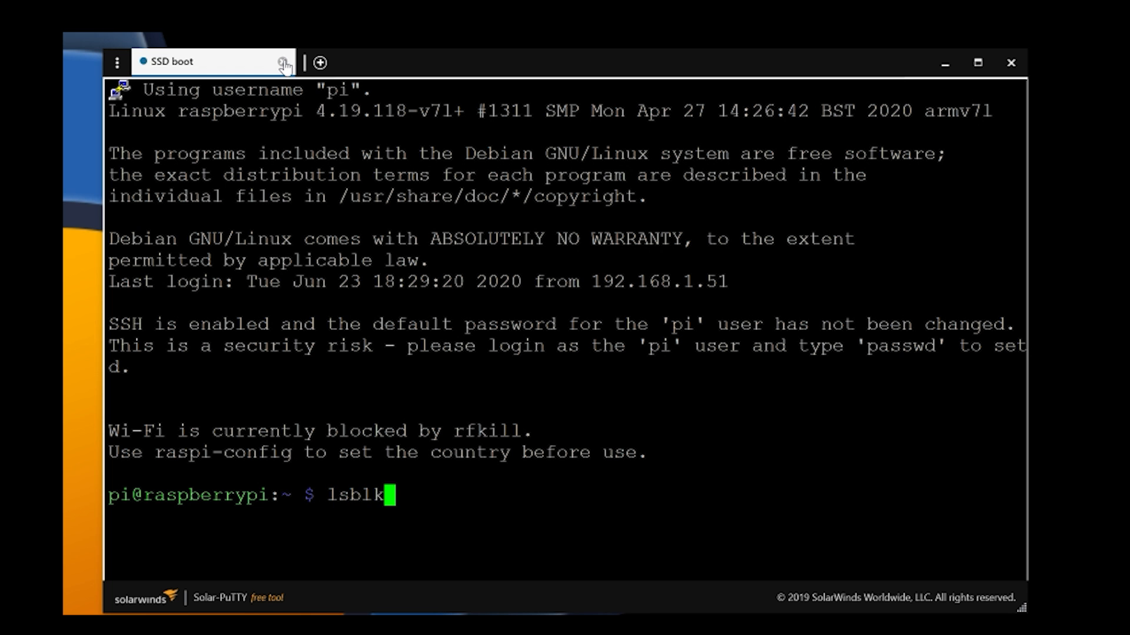